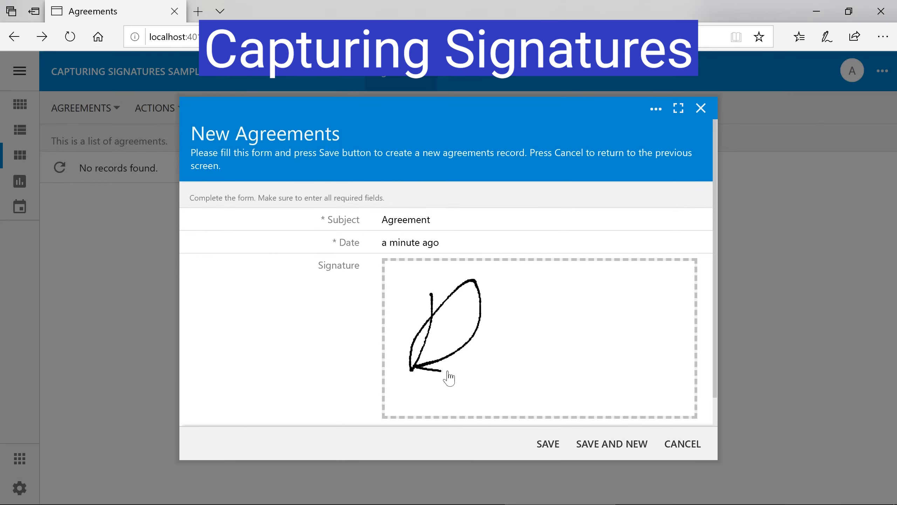
Draw a handwritten signature in the Signature pad of the new agreement form.
drag(447, 372, 652, 375)
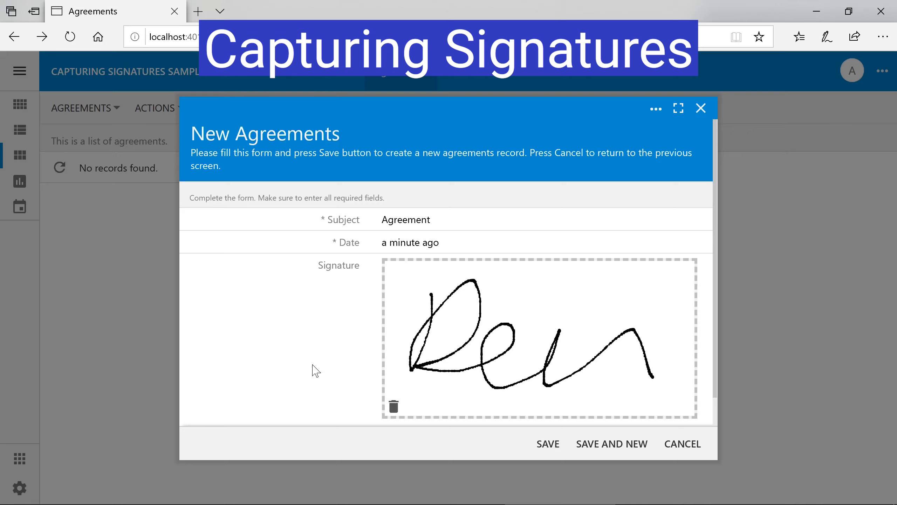
click(546, 443)
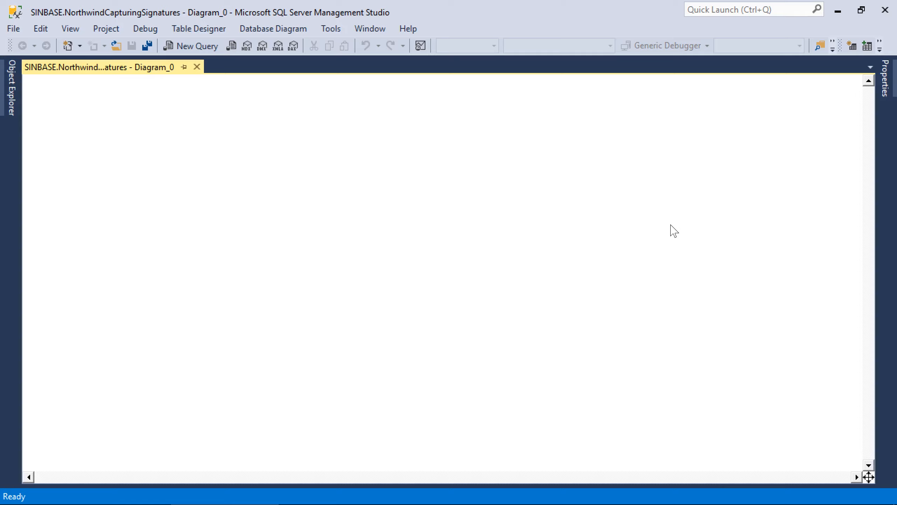
Create a new table named Agreements on the database diagram.
right_click(292, 197)
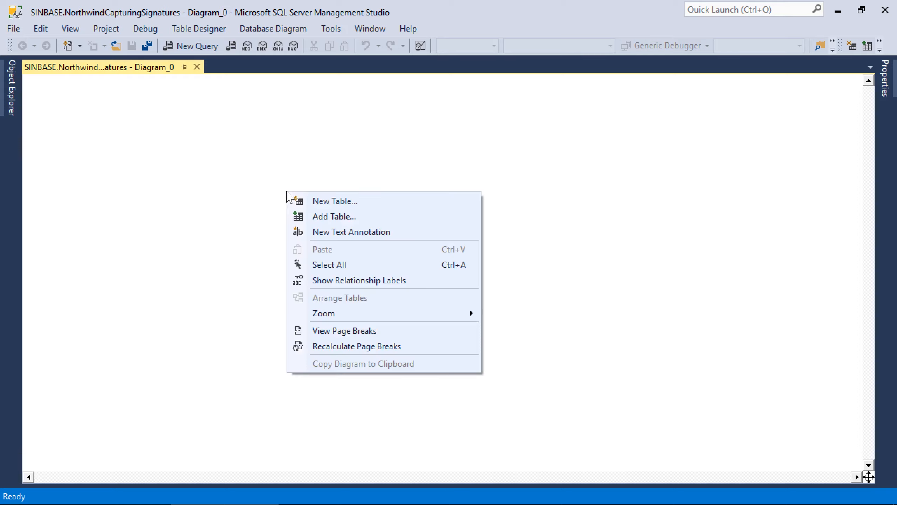
click(334, 201)
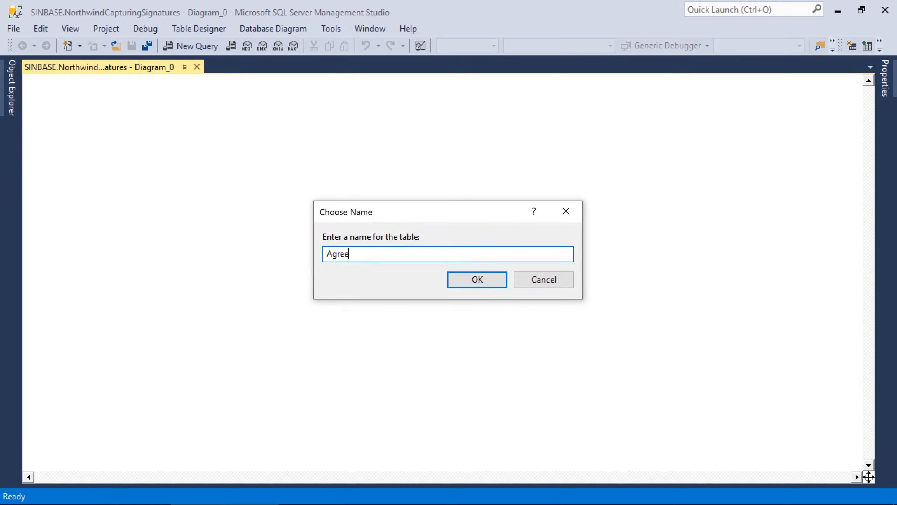
click(476, 279)
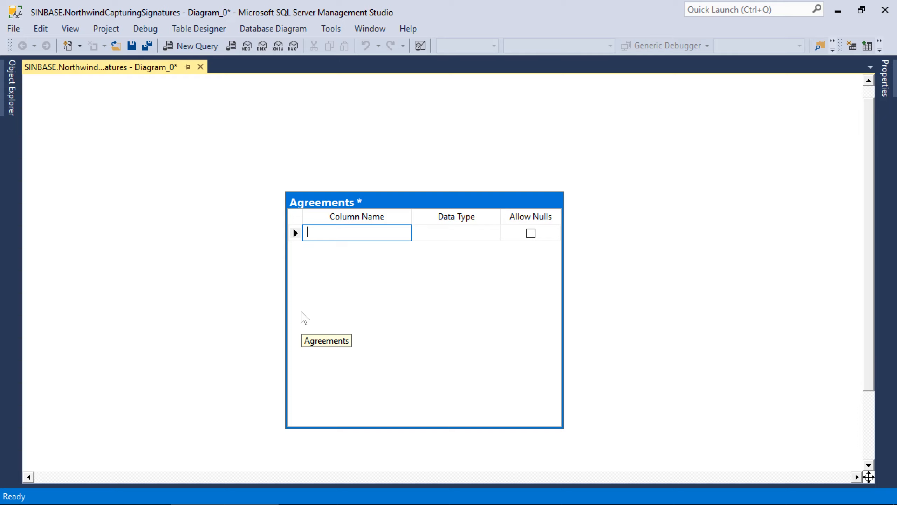
Define AgreementID as identity primary key, then add Subject and Date columns.
text(AgreementID)
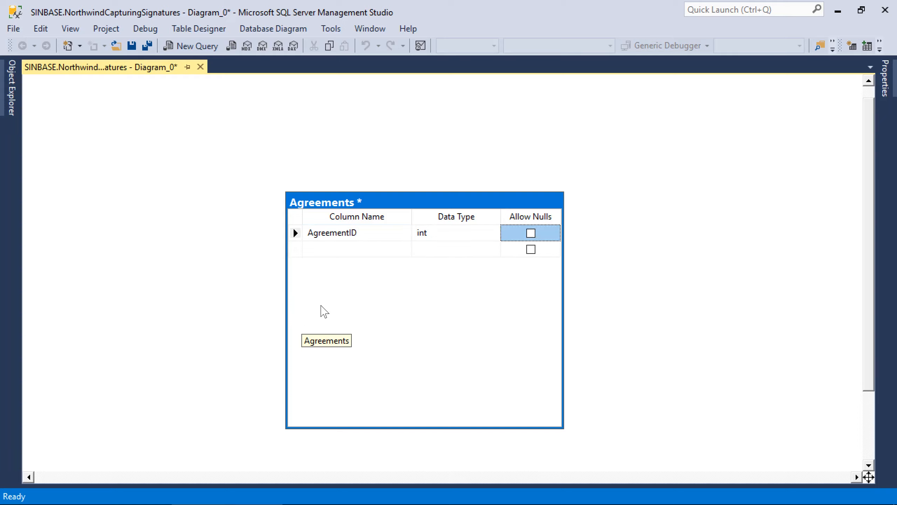
click(294, 232)
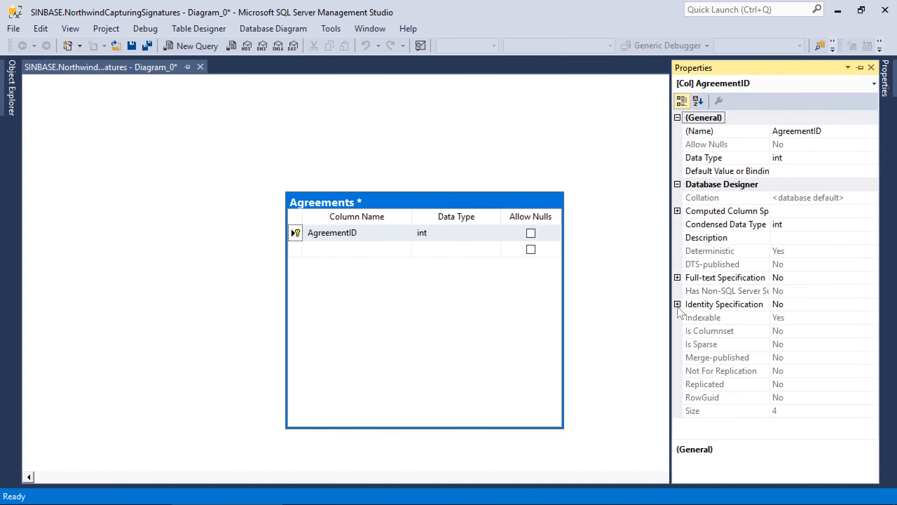
click(678, 303)
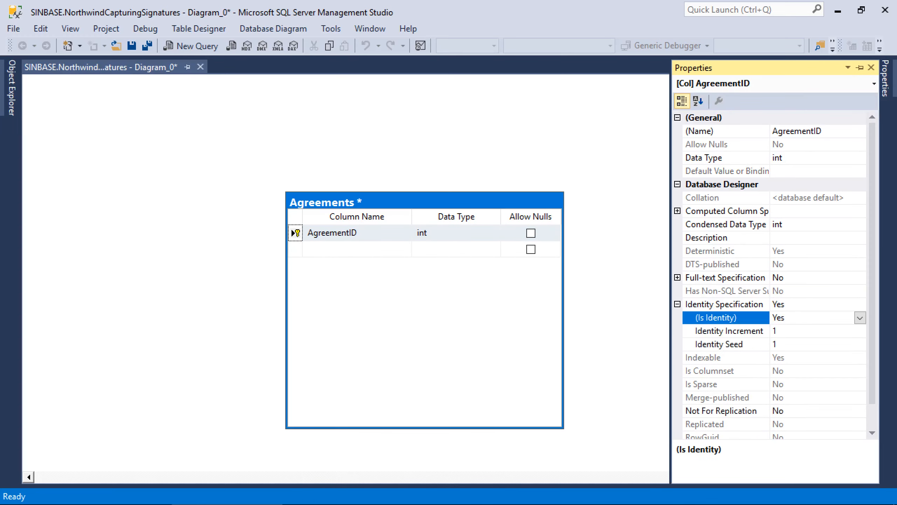
click(356, 248)
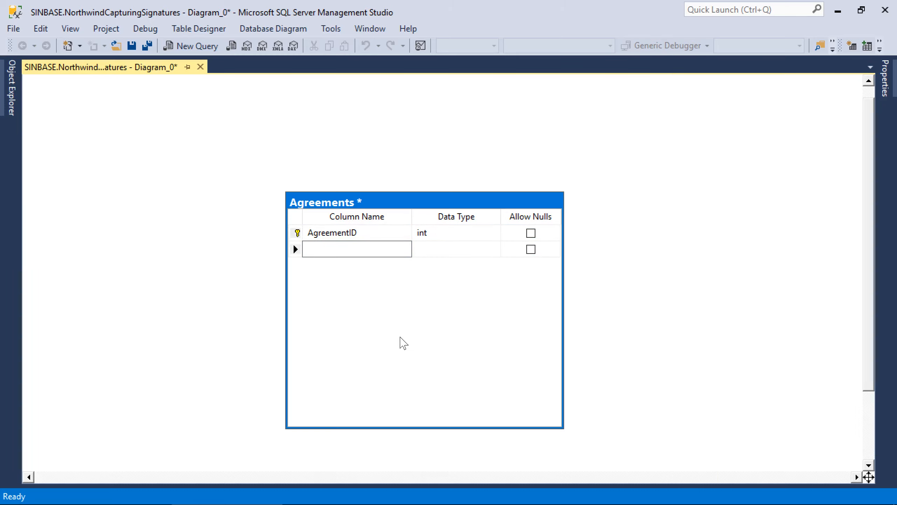
text(Subject)
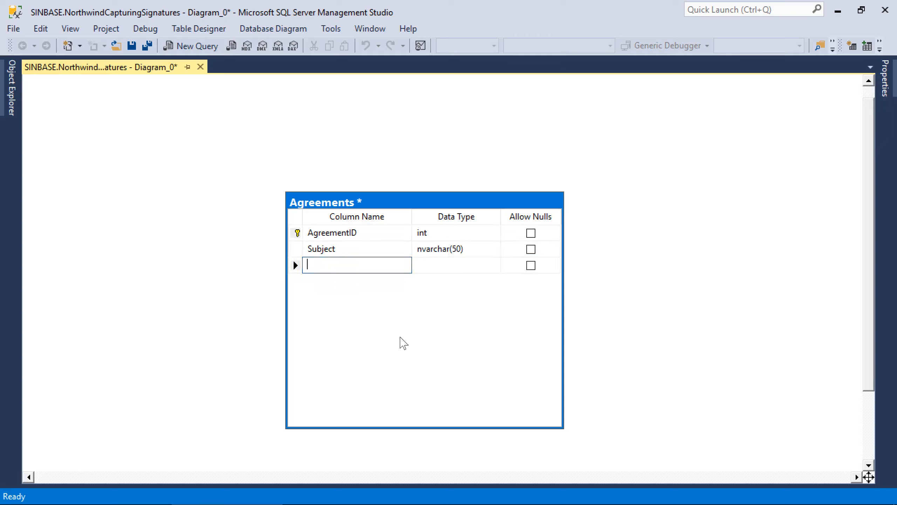
text(Date)
text(Signature)
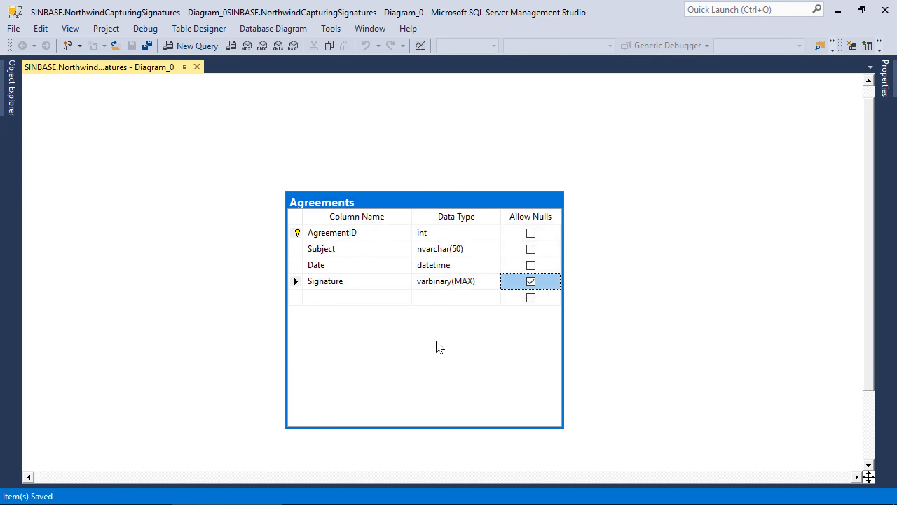
mouse_move(444, 346)
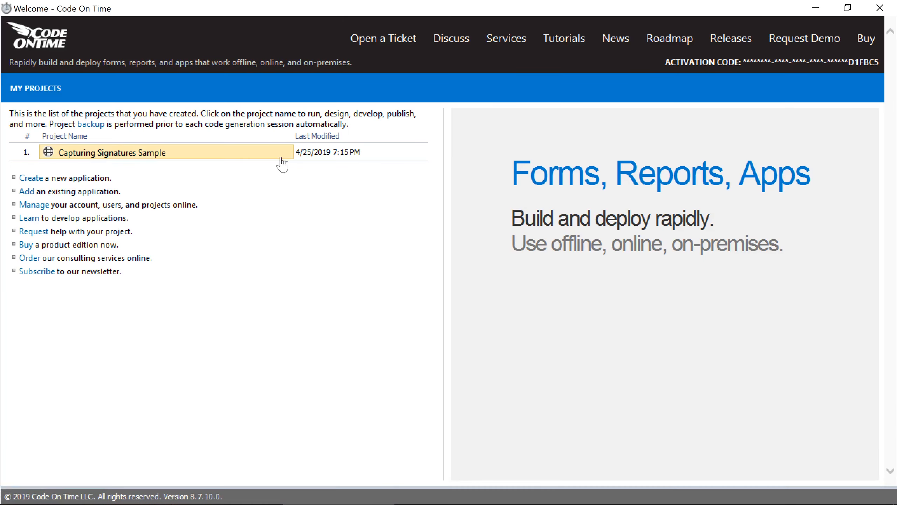
Refresh the Capturing Signatures Sample project against the changed database schema.
click(108, 151)
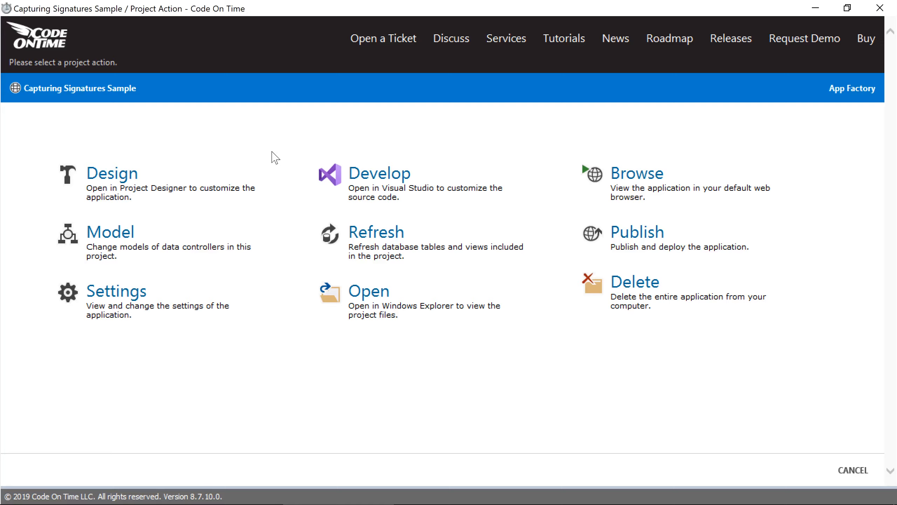
click(376, 232)
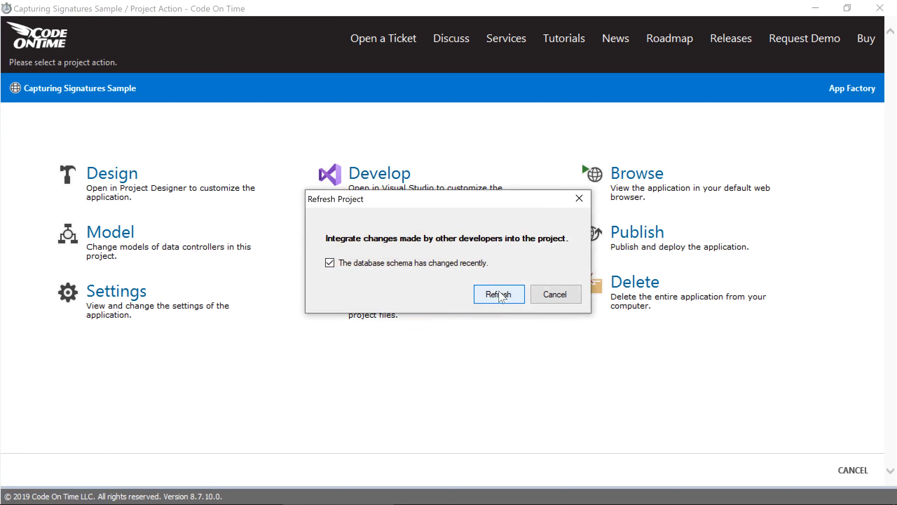
click(499, 293)
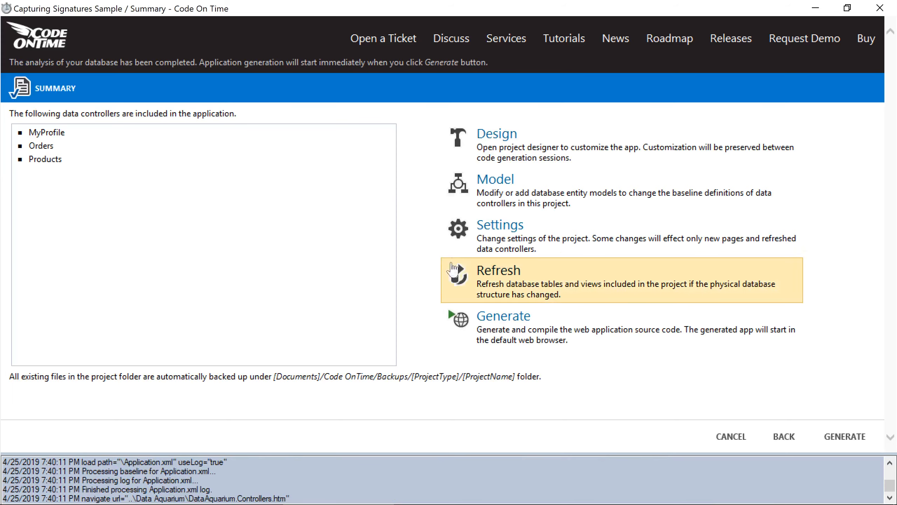
Add and save an Agreements data model, rebuild controllers, and enter the Project Designer.
click(494, 179)
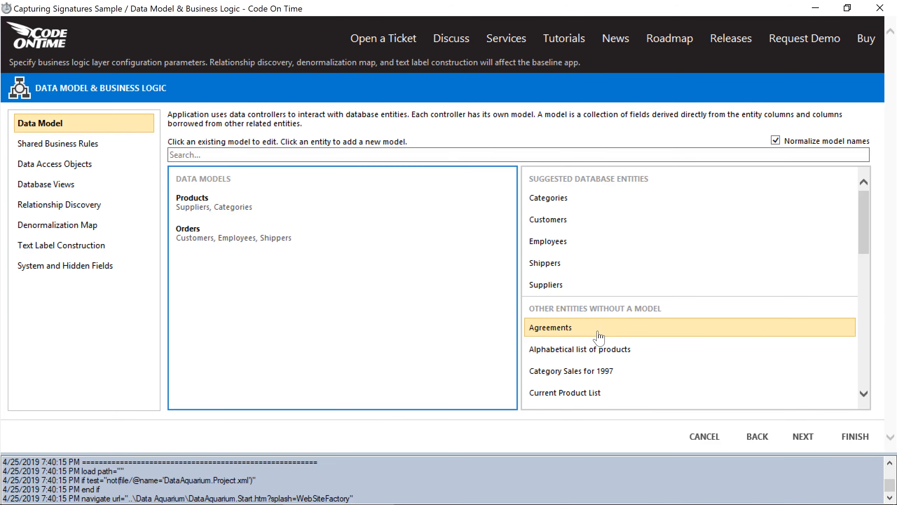
click(550, 326)
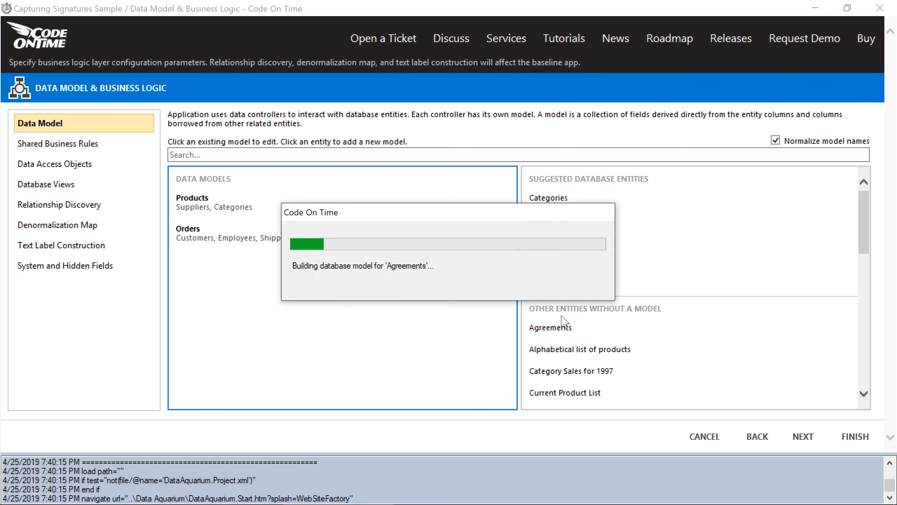
click(550, 327)
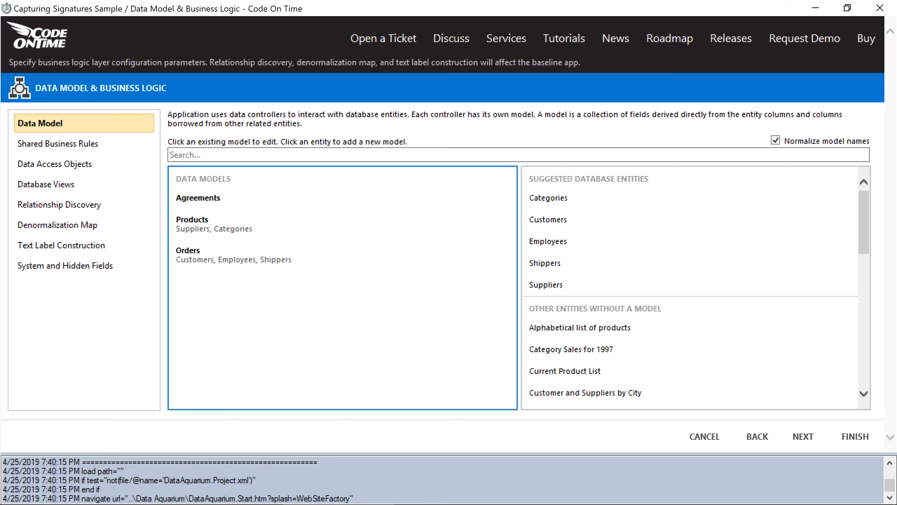
click(854, 436)
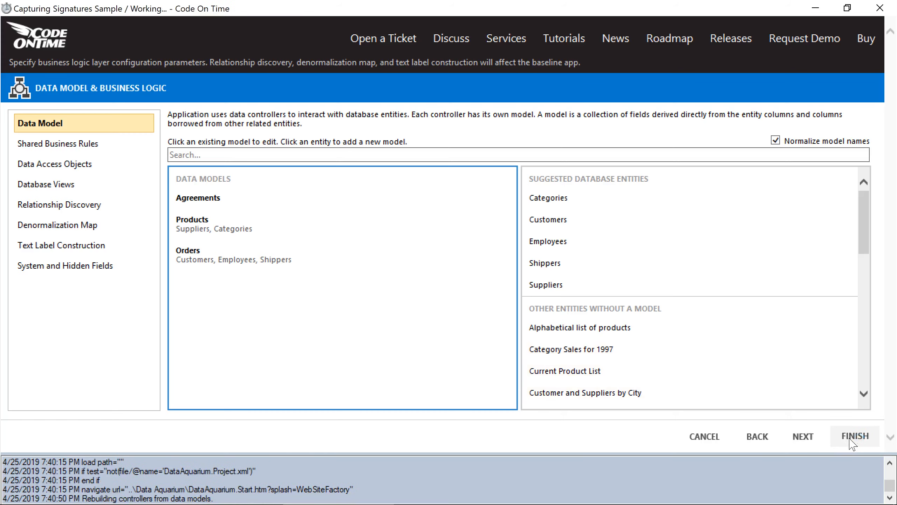
click(853, 436)
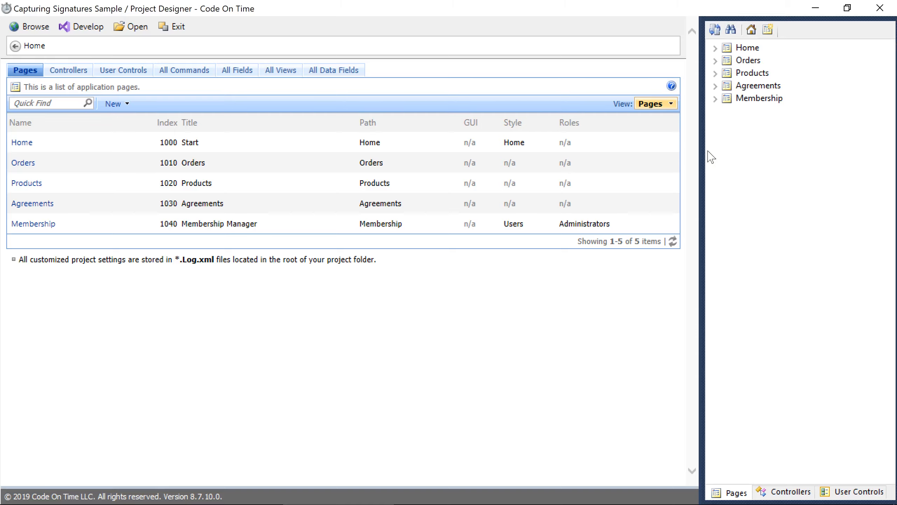
Set the Agreements Signature field's On Demand Style to Signature in its properties.
click(791, 491)
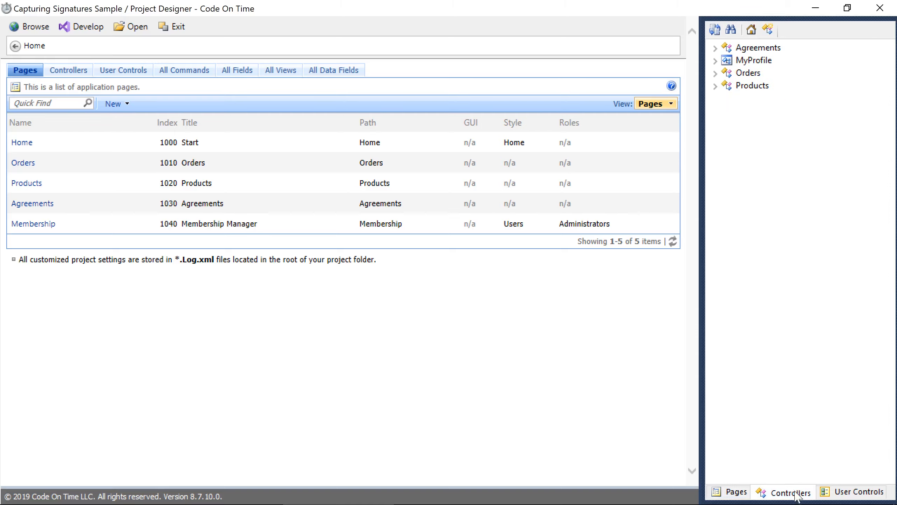
click(715, 48)
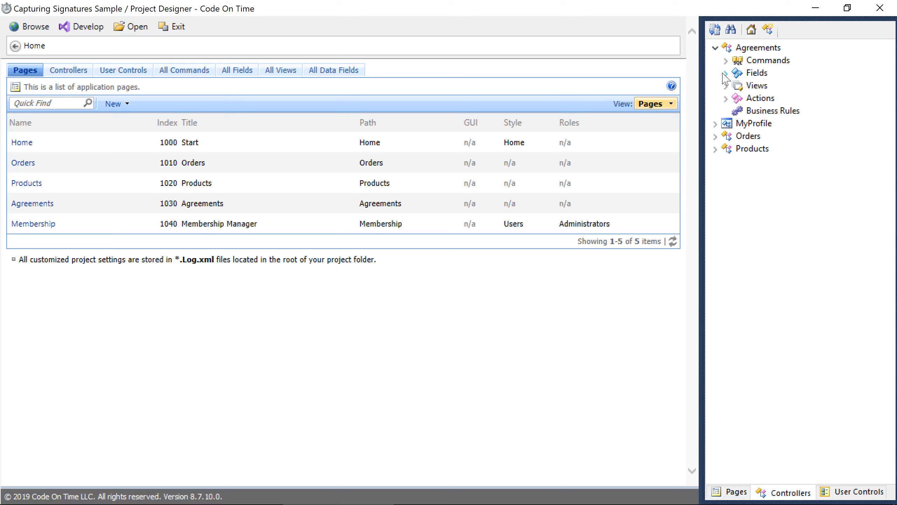
click(725, 73)
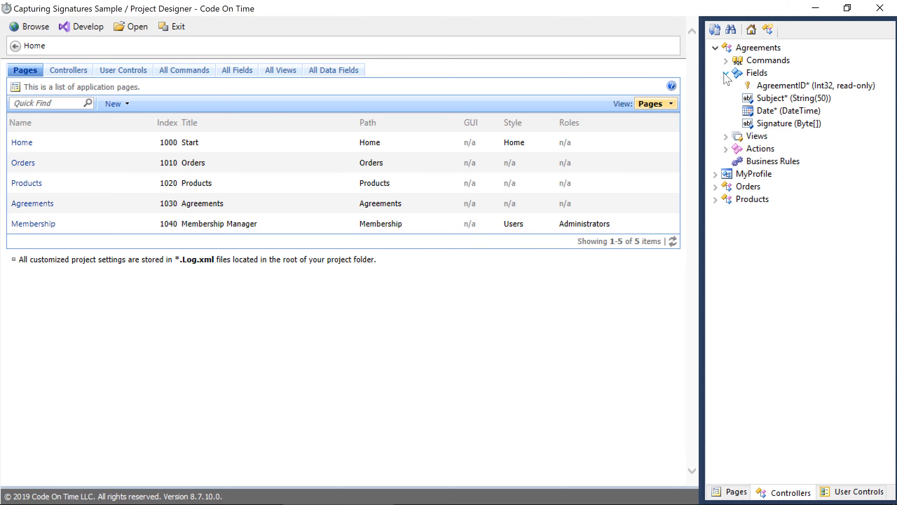
double_click(790, 123)
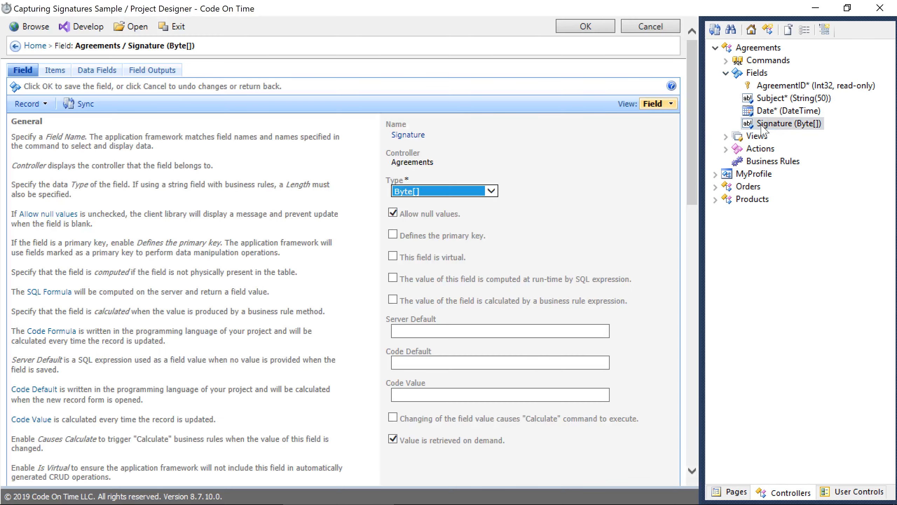
scroll(down, 3)
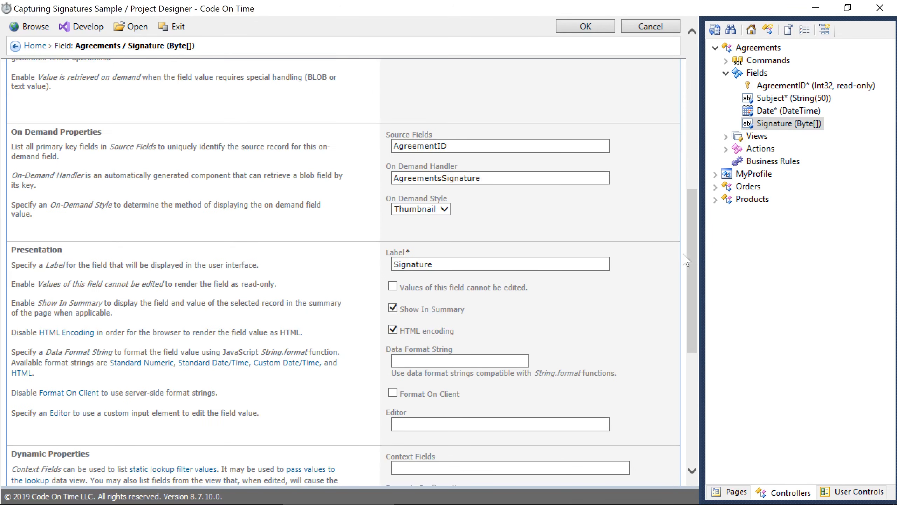
click(420, 208)
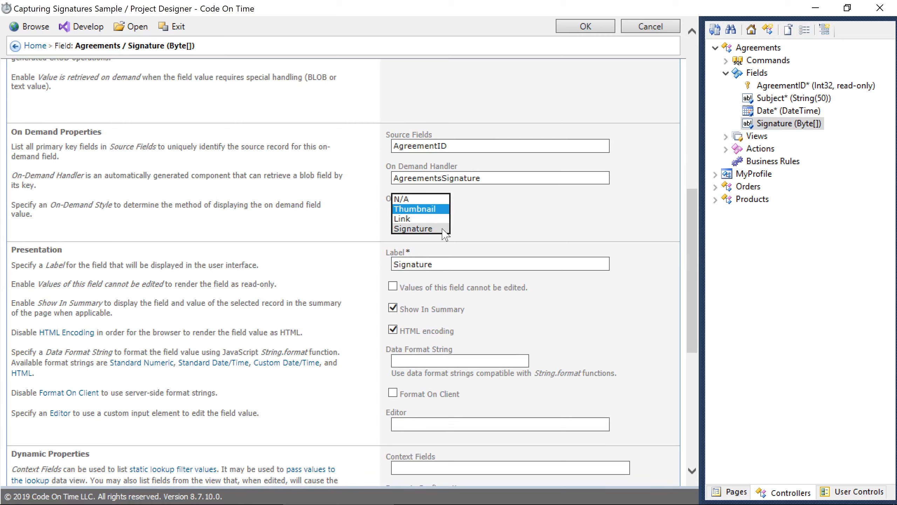
click(412, 228)
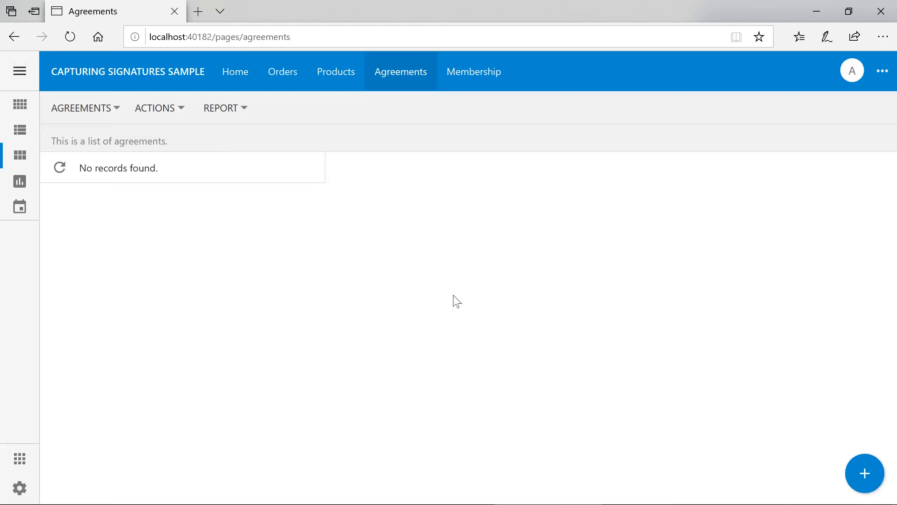
Start a new agreement, pick its Date, clear and redraw the signature, and save it.
click(864, 473)
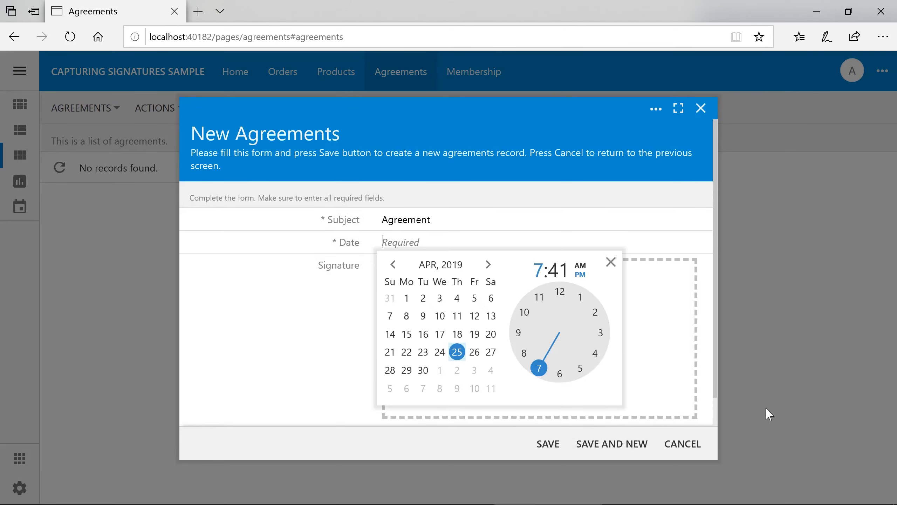
click(456, 351)
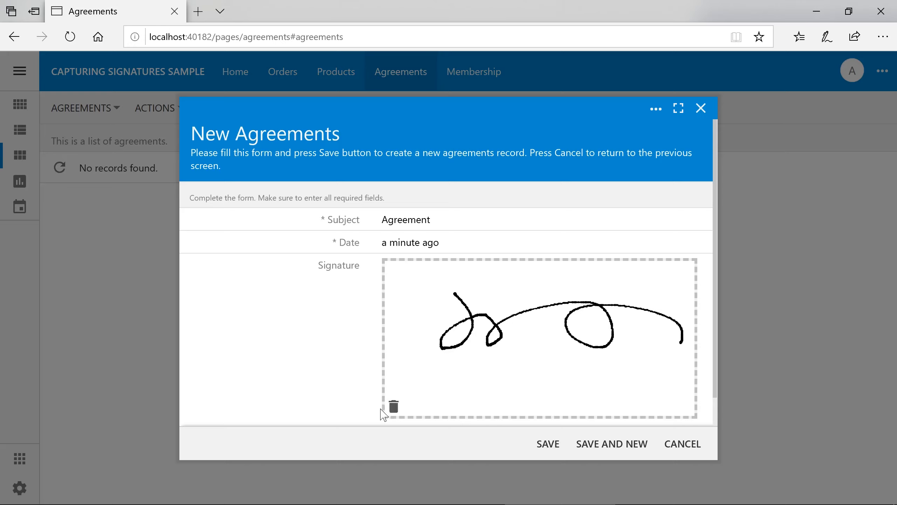
click(393, 406)
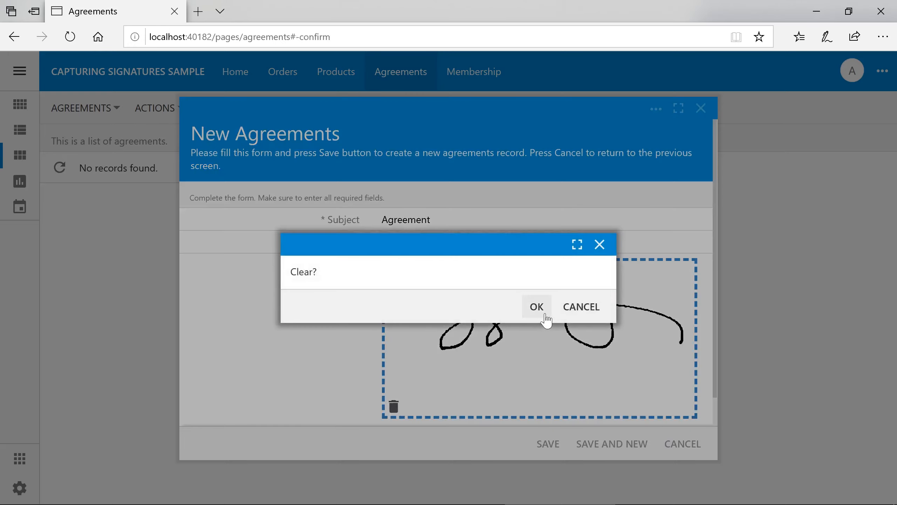
click(536, 306)
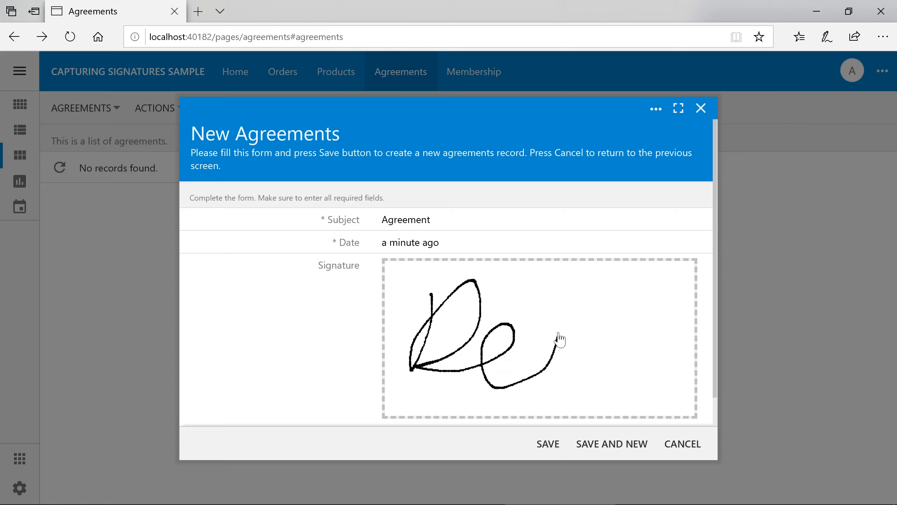
drag(560, 337, 653, 378)
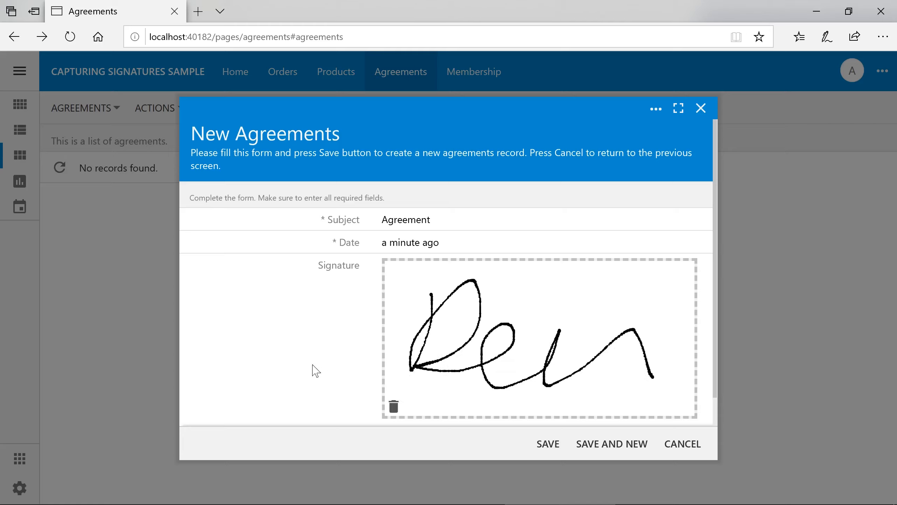
mouse_move(462, 413)
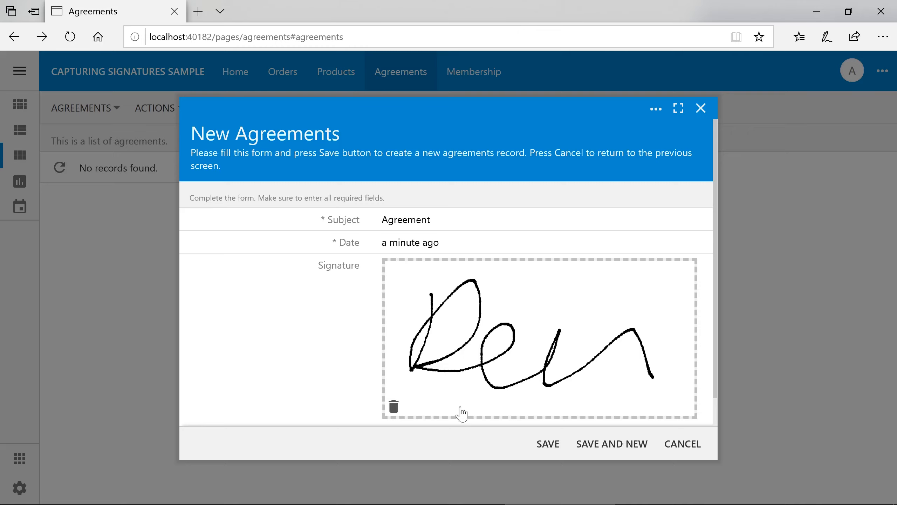
click(547, 443)
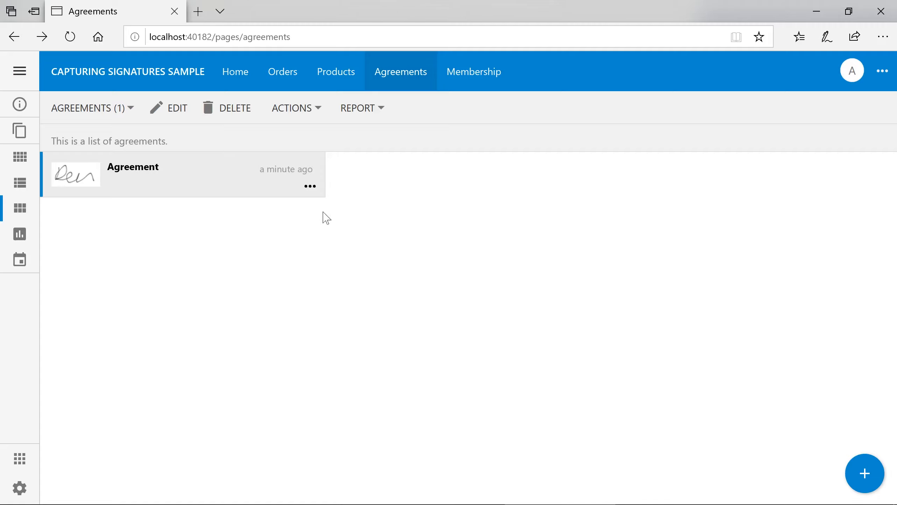
click(132, 167)
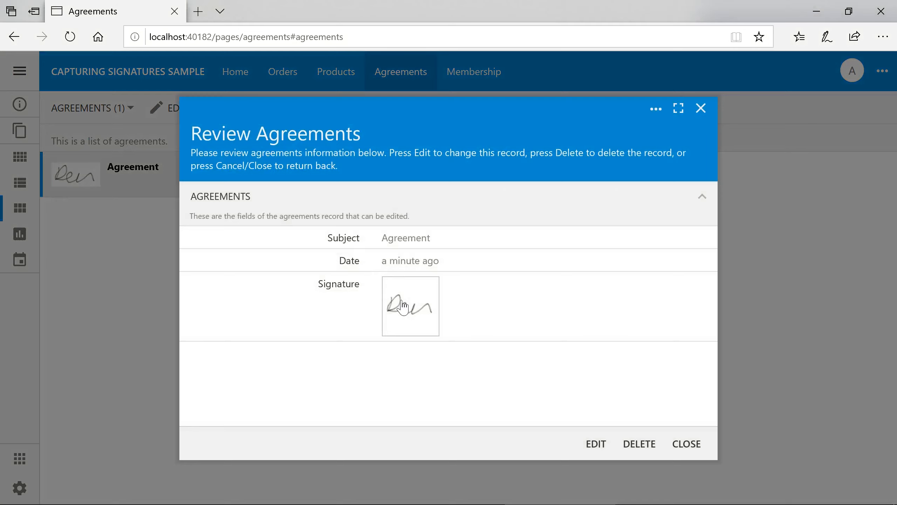
click(410, 306)
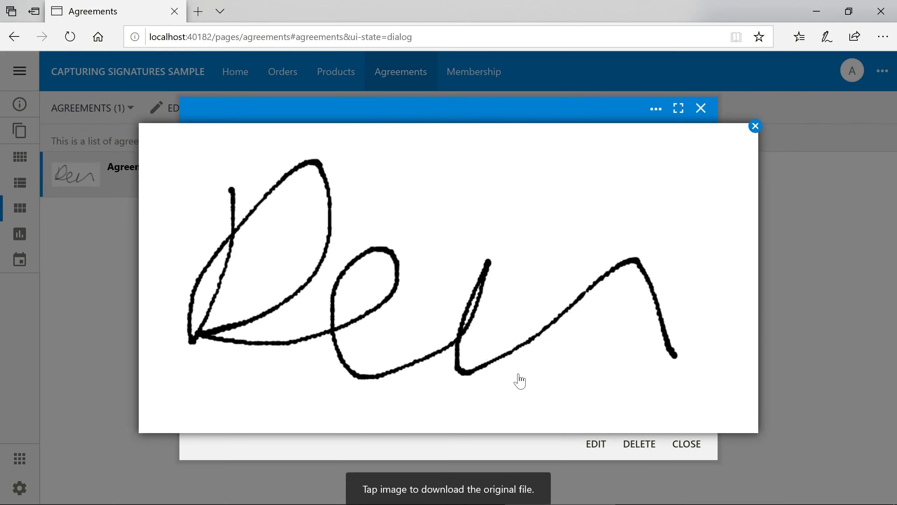
click(518, 380)
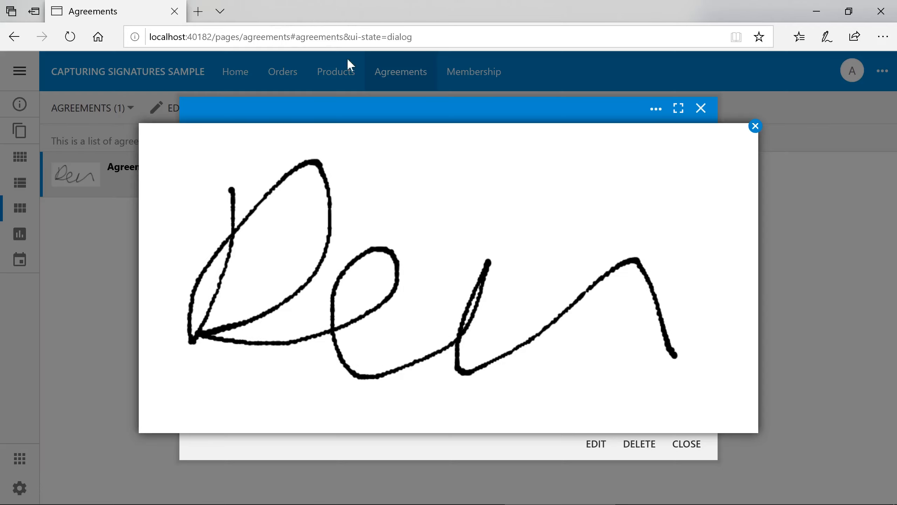
click(754, 125)
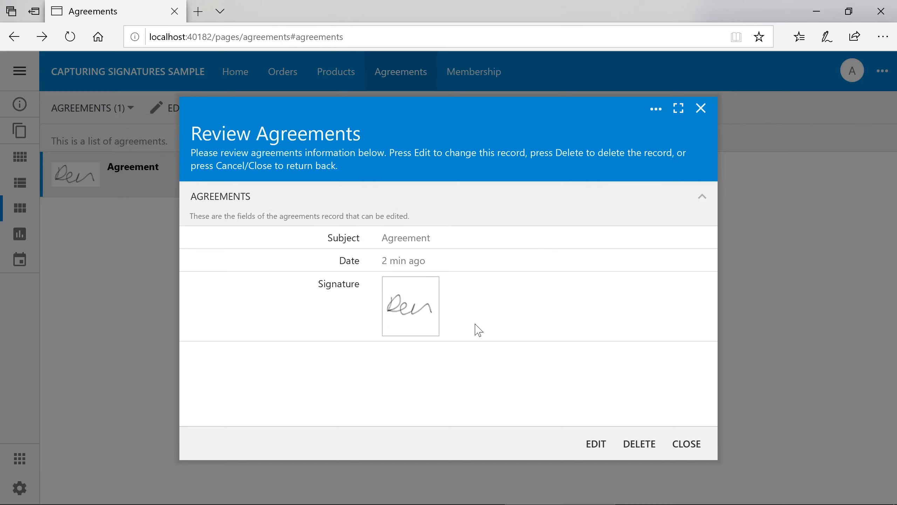
click(595, 444)
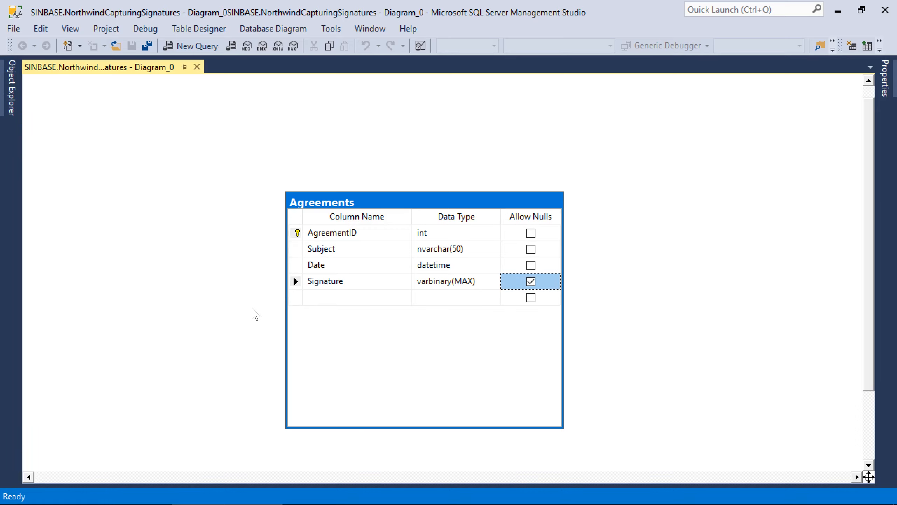
mouse_move(298, 287)
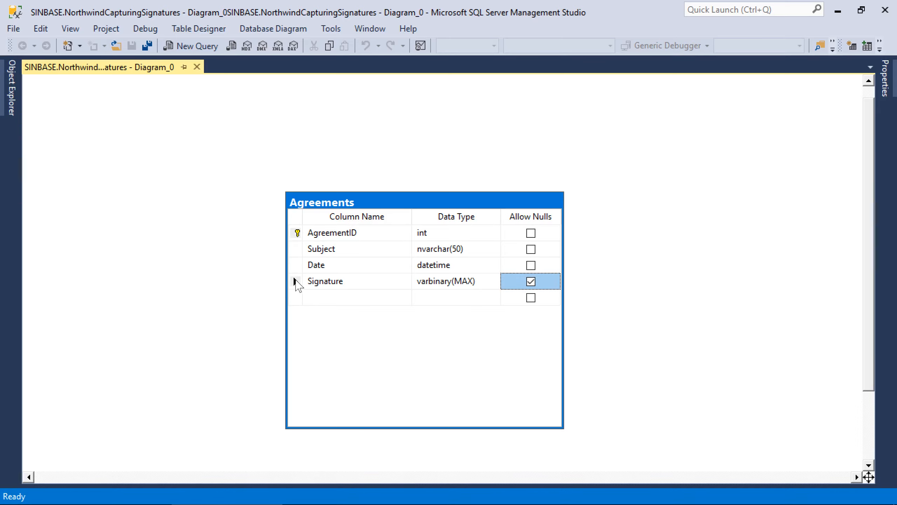
Delete the Signature column and add SignatureLength and SignatureContentType columns to Agreements.
key(Delete)
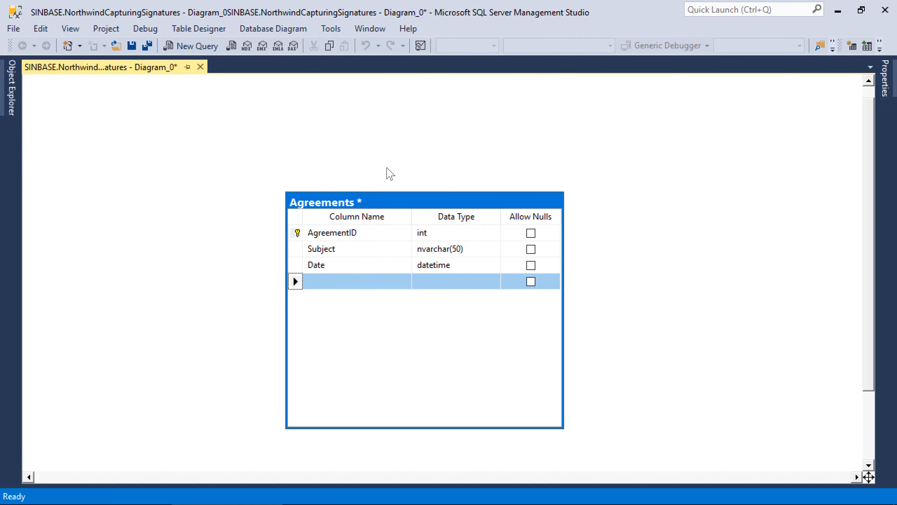
click(355, 281)
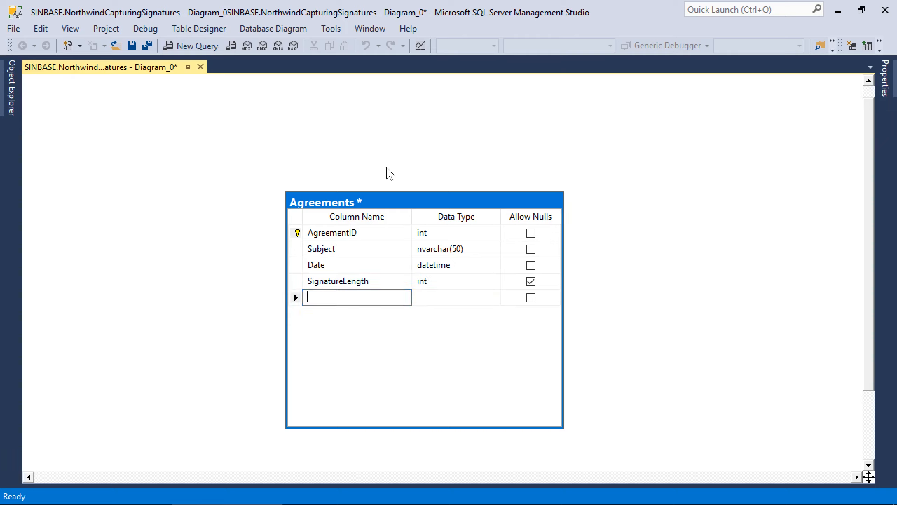
text(SignatureContentT)
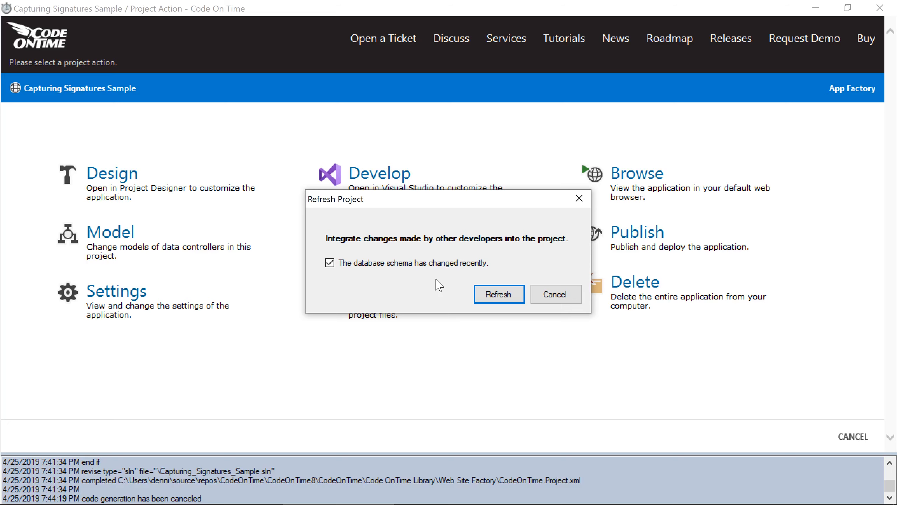
Refresh the schema and include SignatureLength and SignatureContentType in the Agreements model, then save.
click(498, 293)
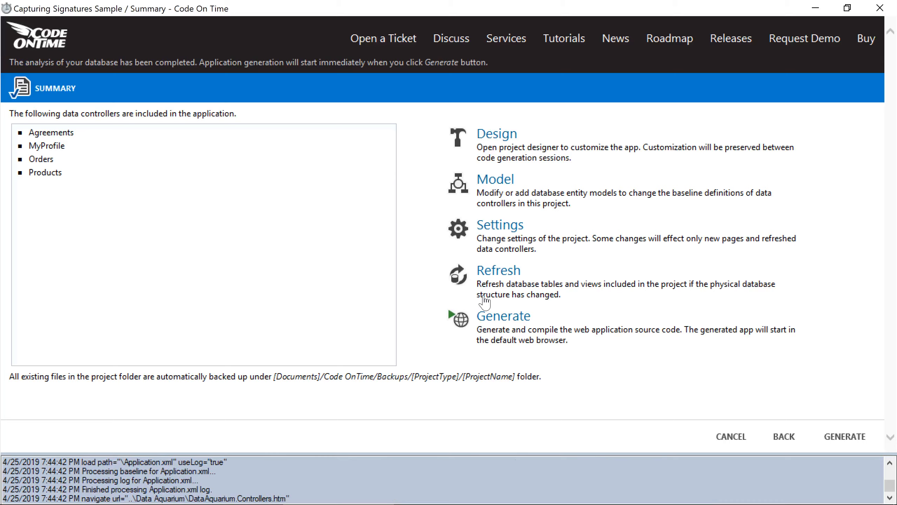
click(845, 435)
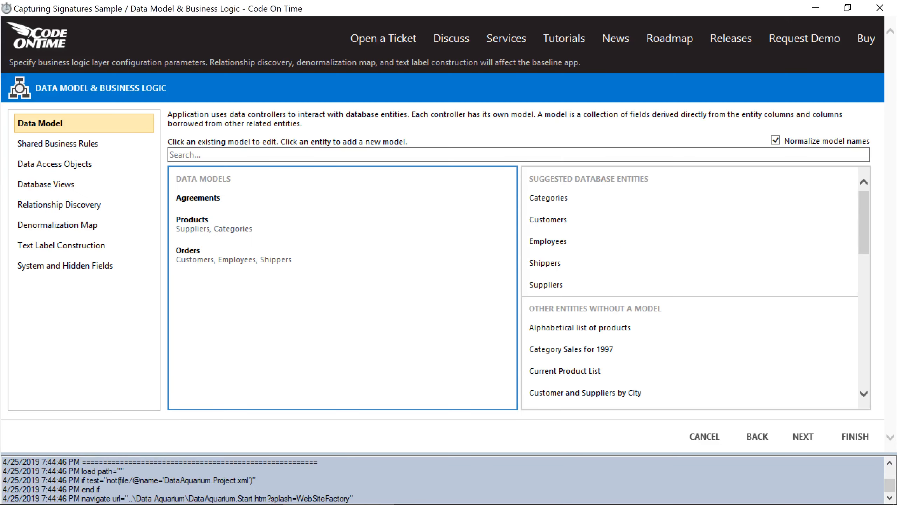
click(197, 198)
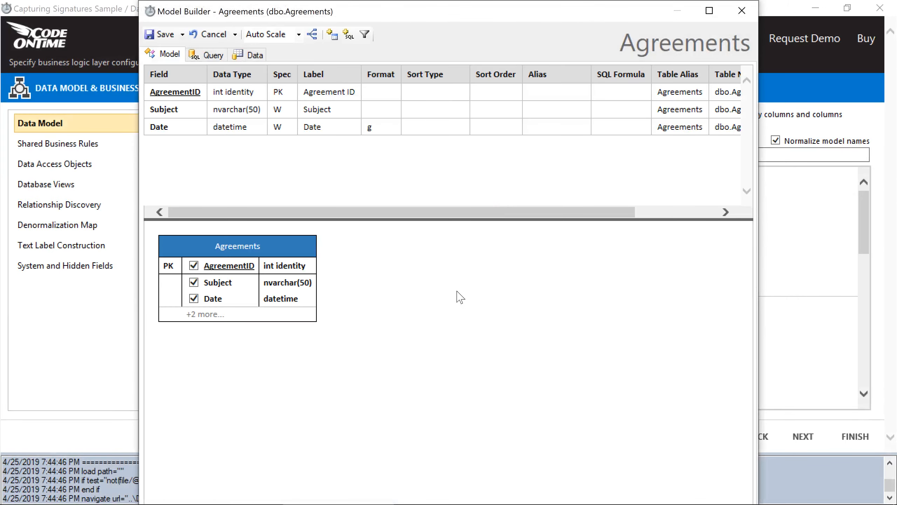
click(205, 313)
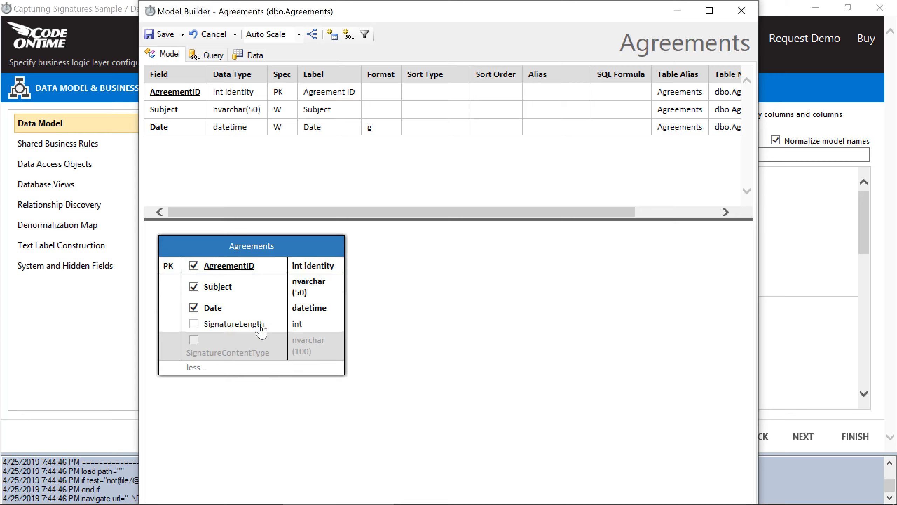
click(193, 323)
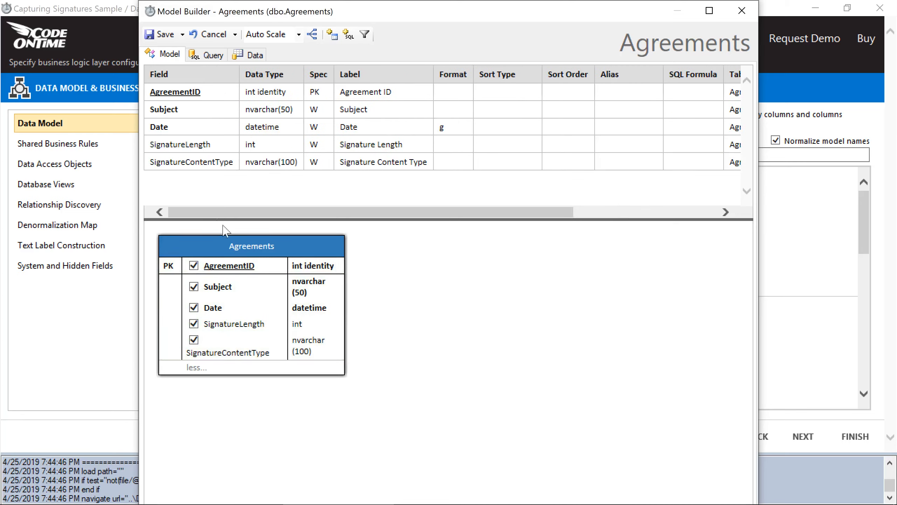
click(211, 33)
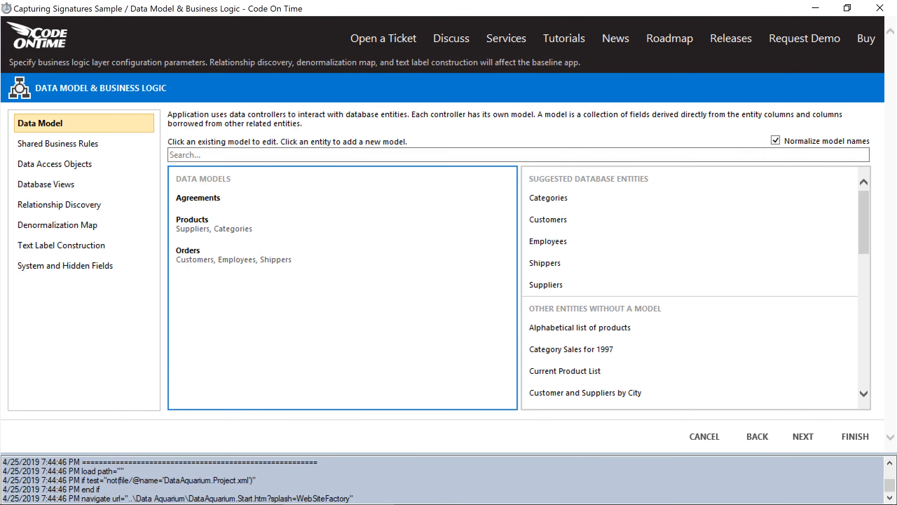
mouse_move(793, 391)
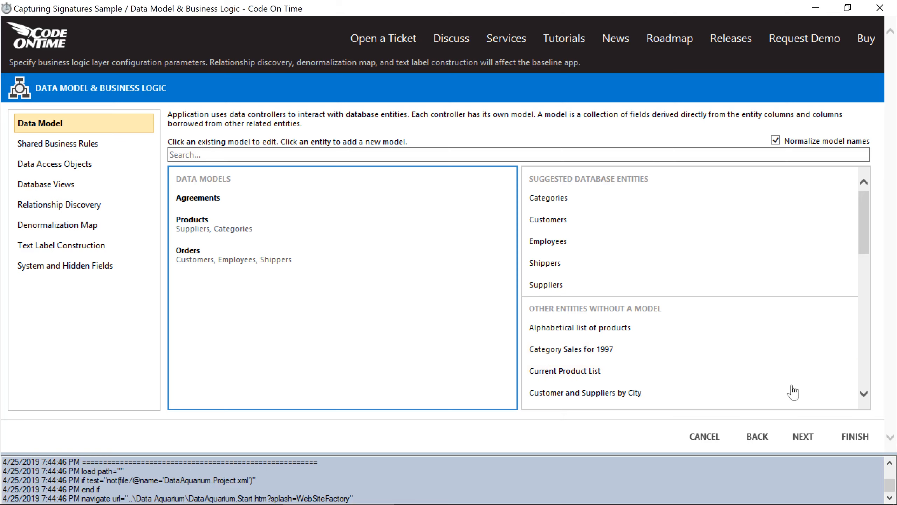
Finish regeneration and begin a new field under the Agreements controller's Fields node.
click(855, 436)
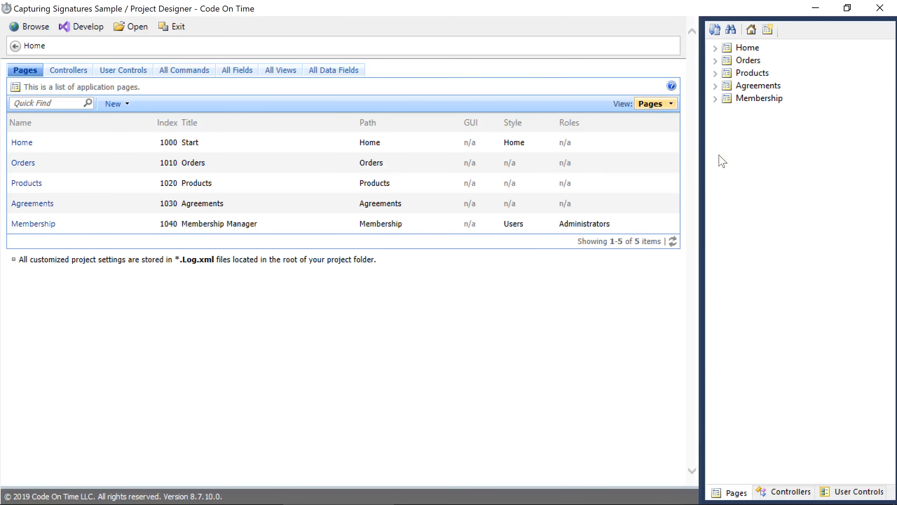
click(790, 490)
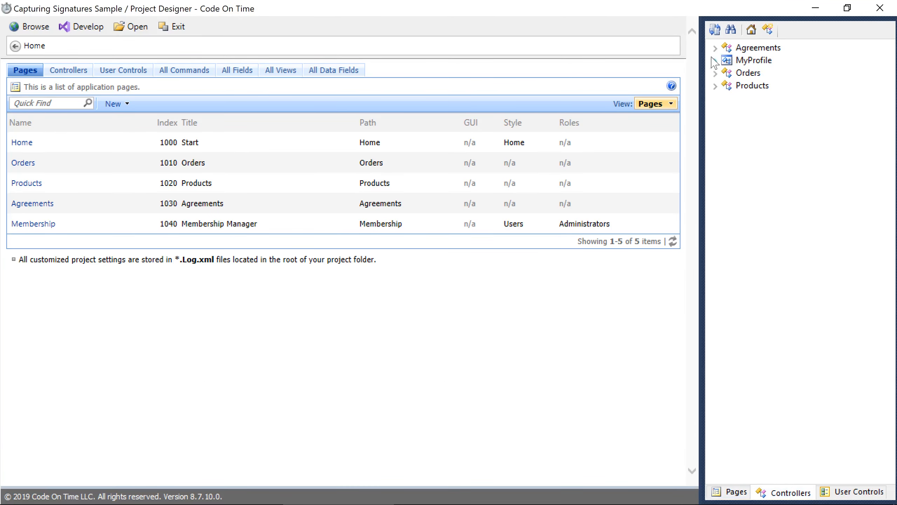
click(715, 48)
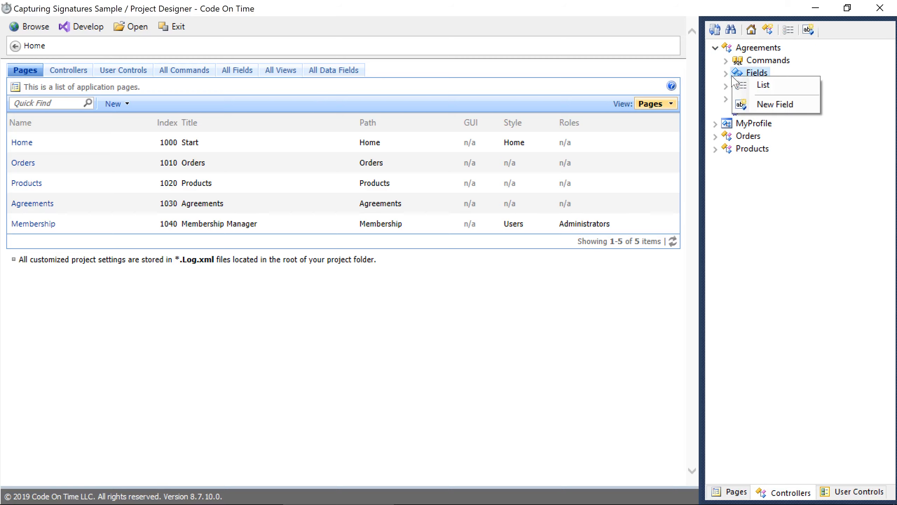
click(763, 84)
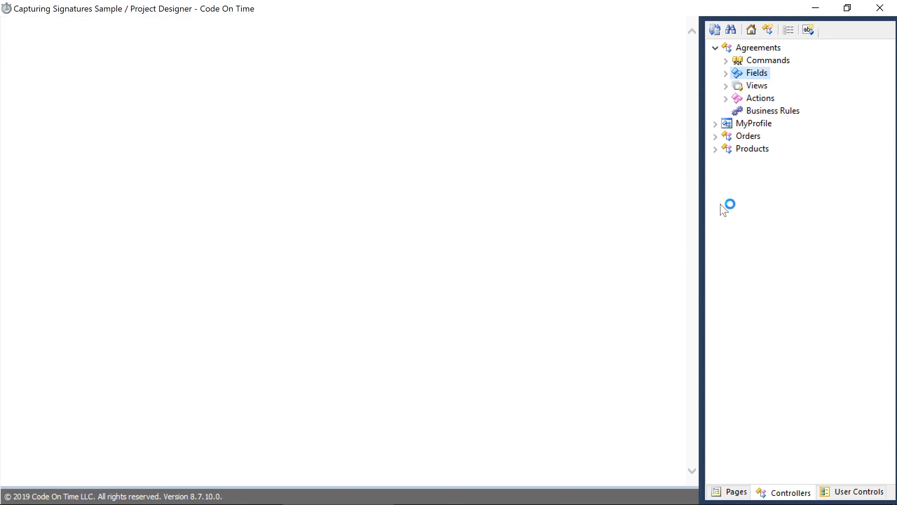
Name the field Signature with data type Byte[] and mark its value retrieved on demand.
click(757, 73)
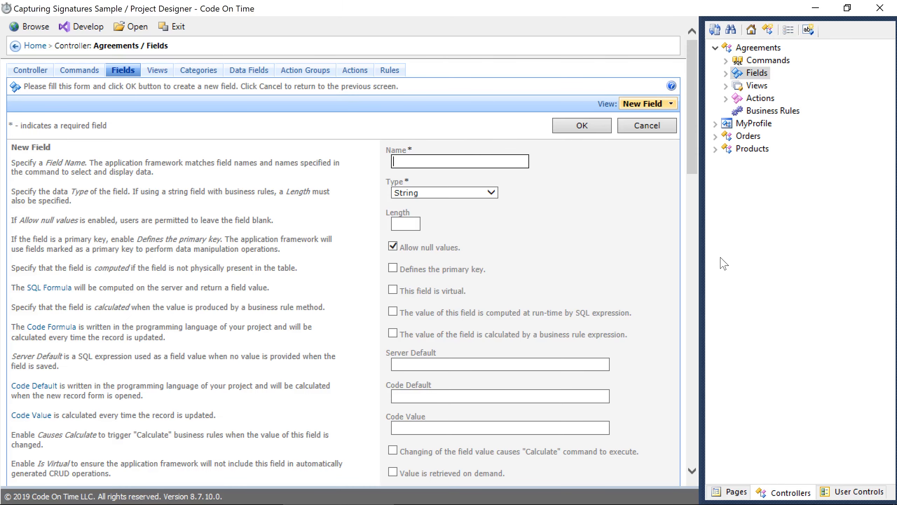
text(Signature)
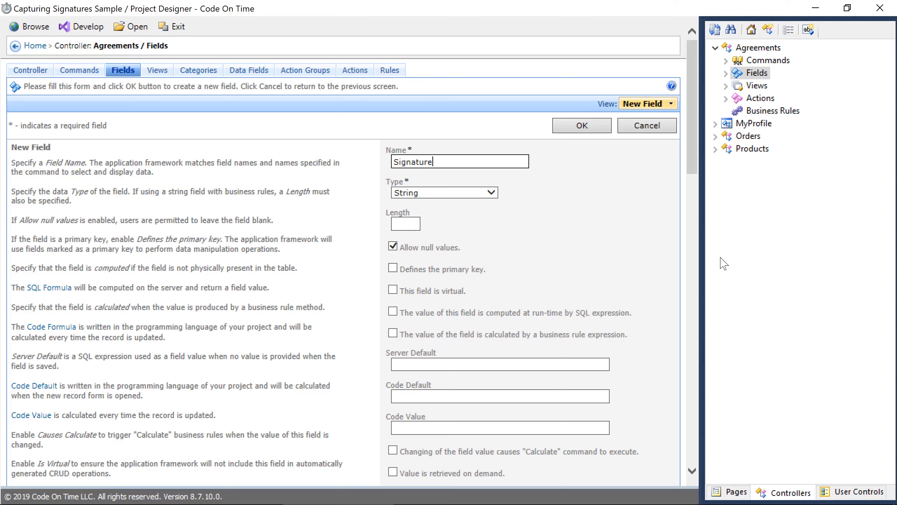
click(493, 192)
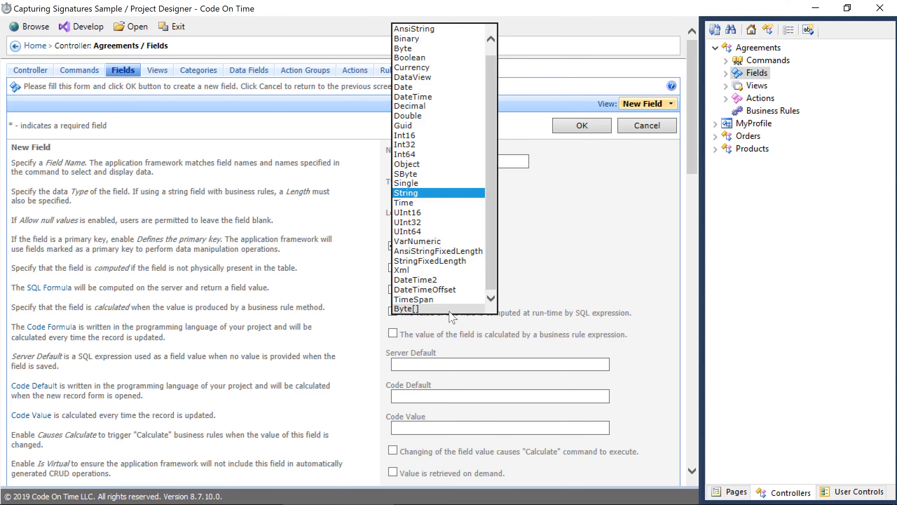
click(406, 308)
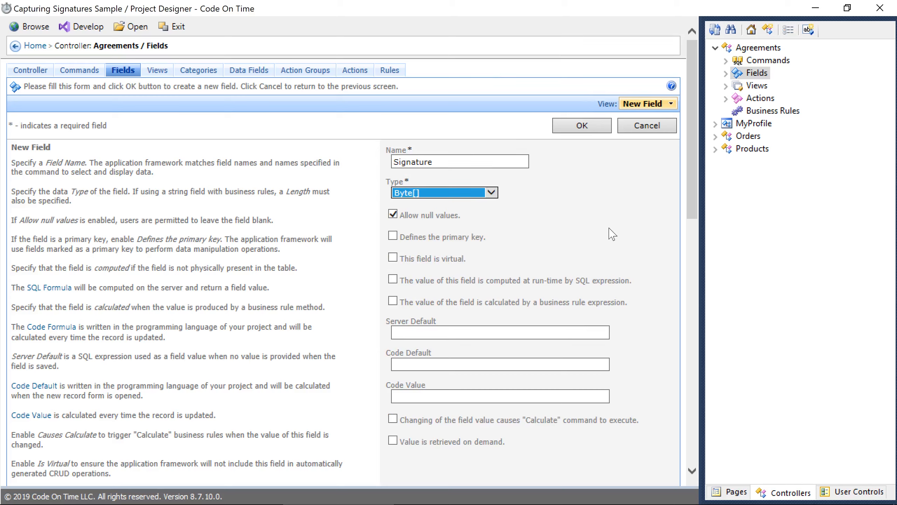
mouse_move(478, 452)
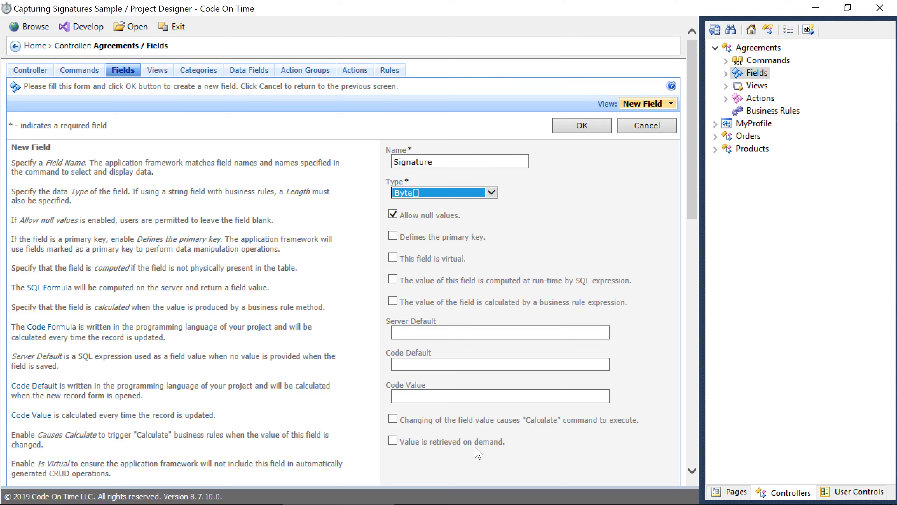
click(392, 441)
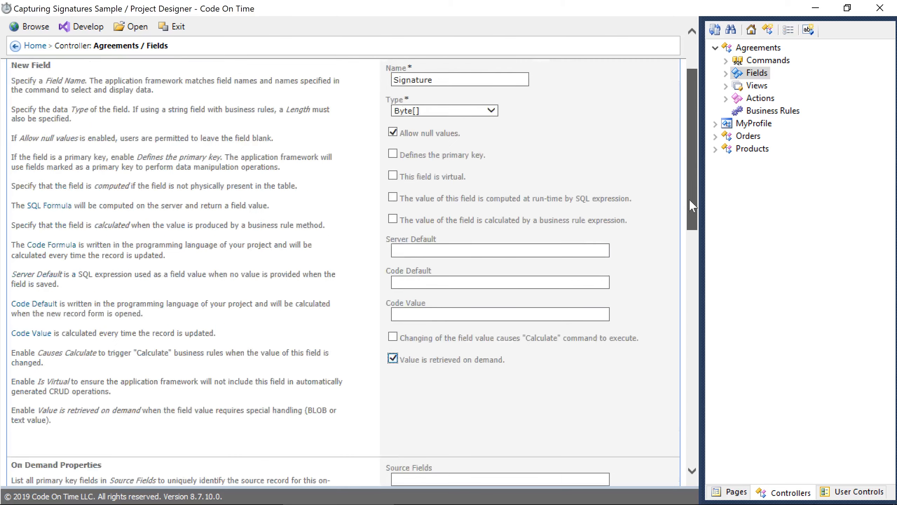
scroll(down, 3)
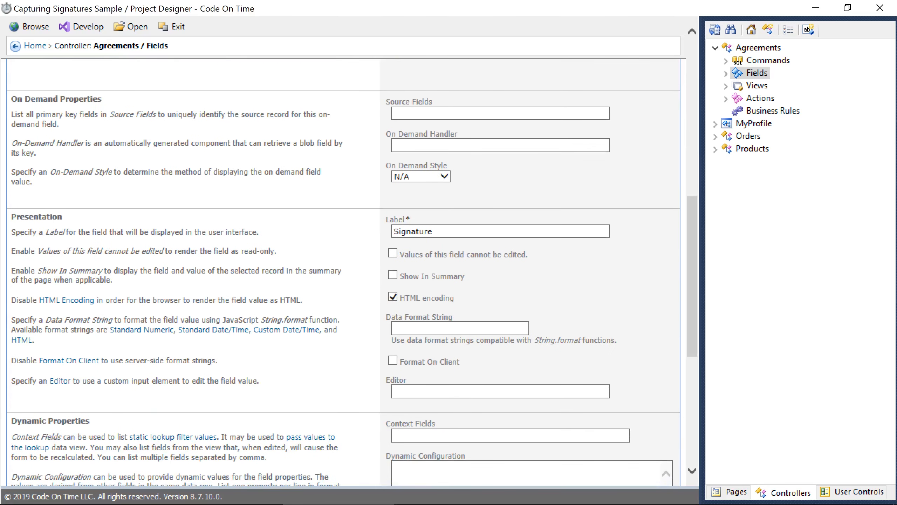
Set source field AgreementID, handler AgreementSignature, and On Demand Style Signature.
click(727, 73)
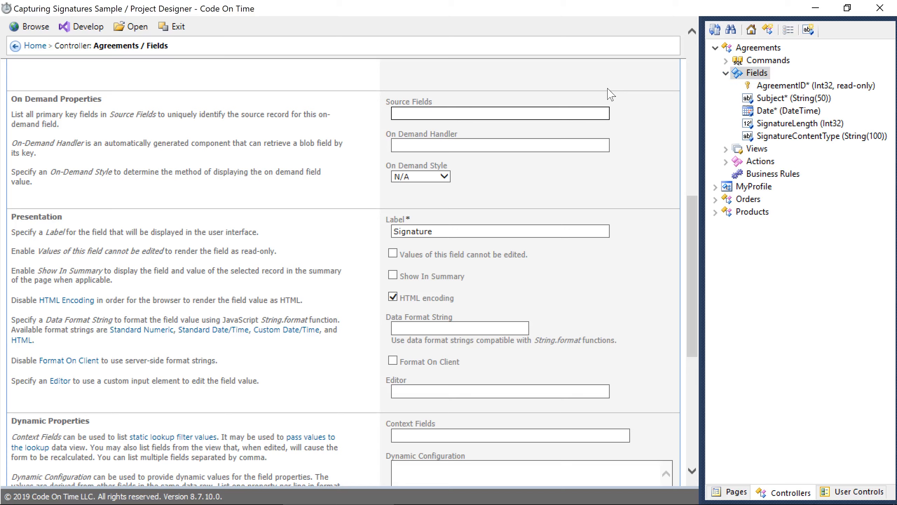
text(AgreementID)
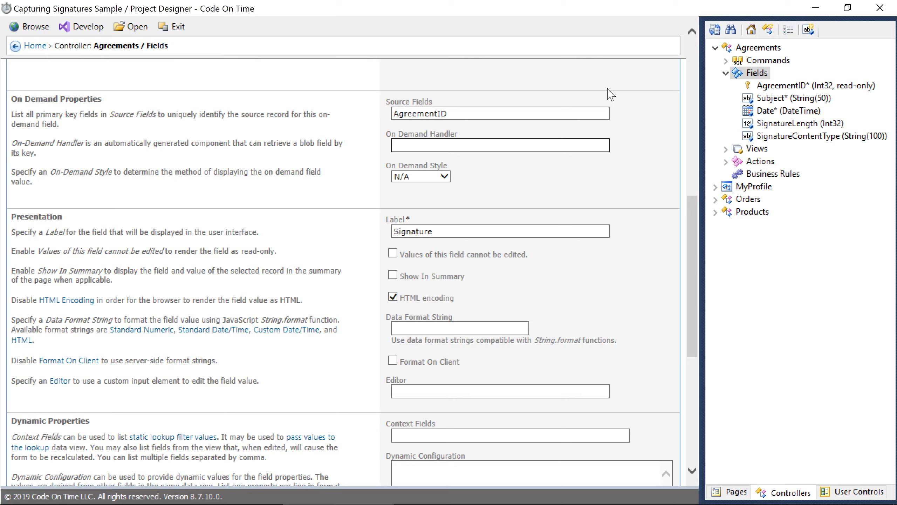
text(AgreementSignat)
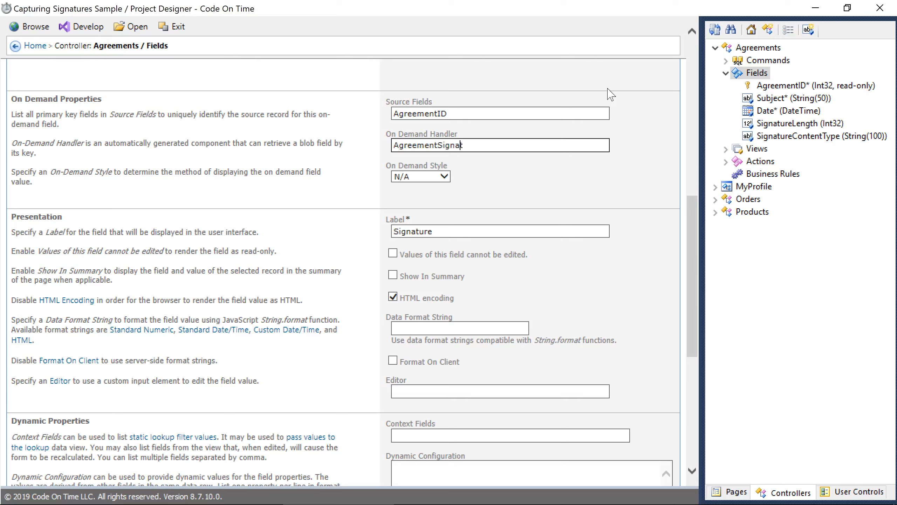
text(ure)
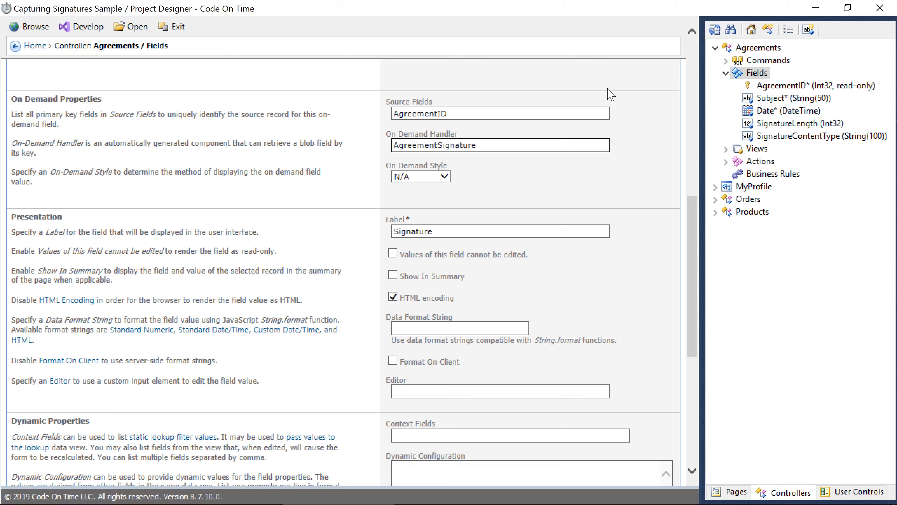
click(499, 145)
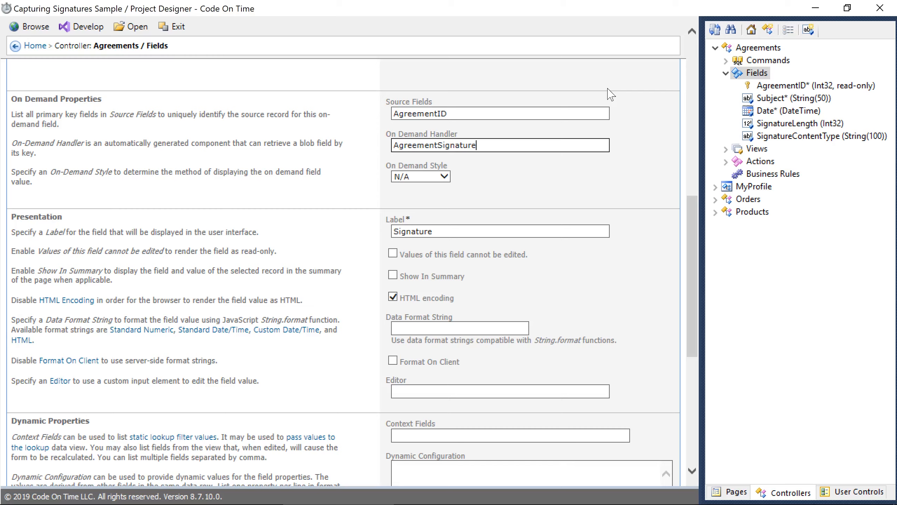
click(420, 176)
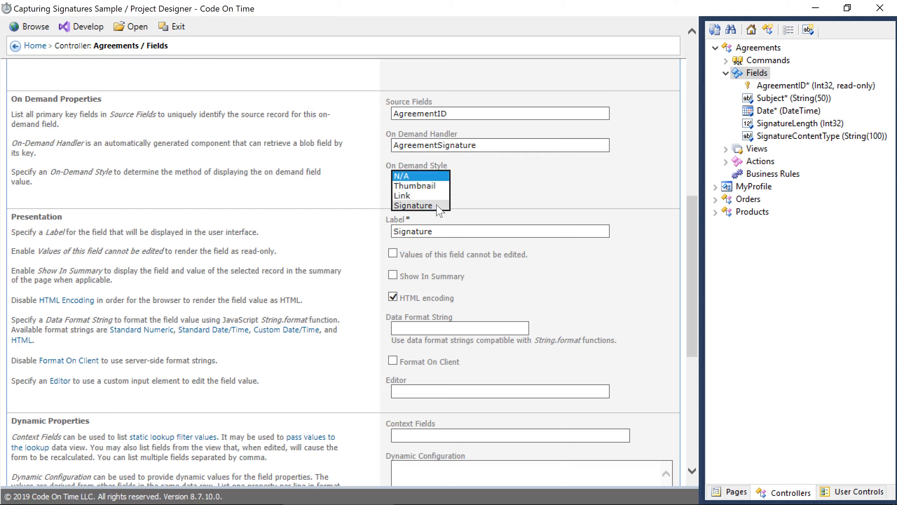
click(413, 206)
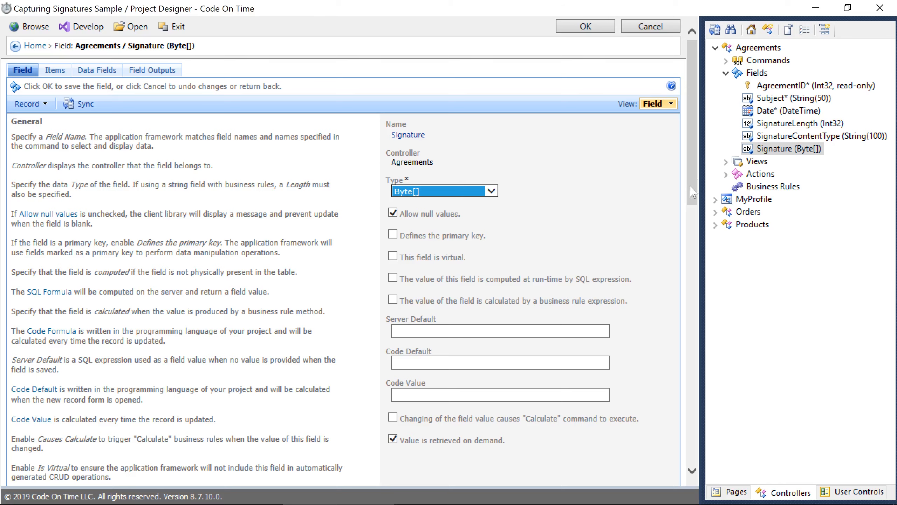
Review the Signature field in grid1, then go to the Agreements controller node.
click(724, 161)
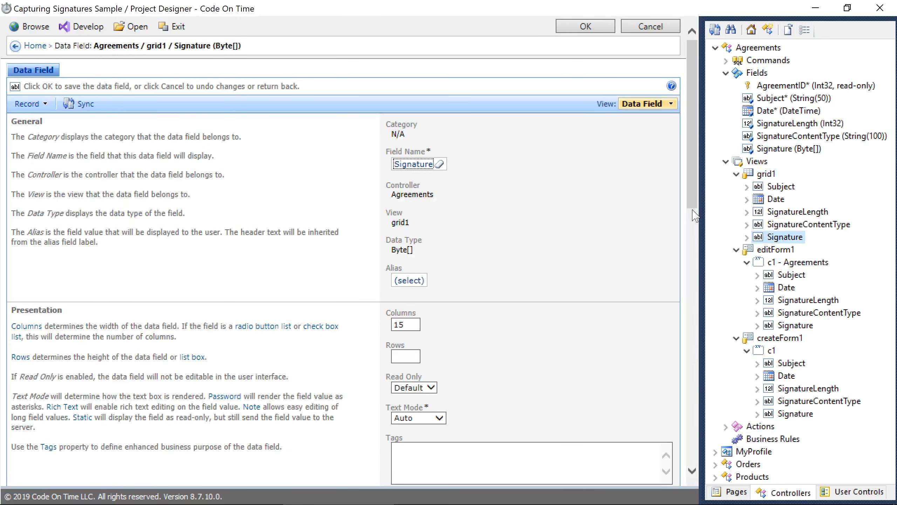
mouse_move(709, 207)
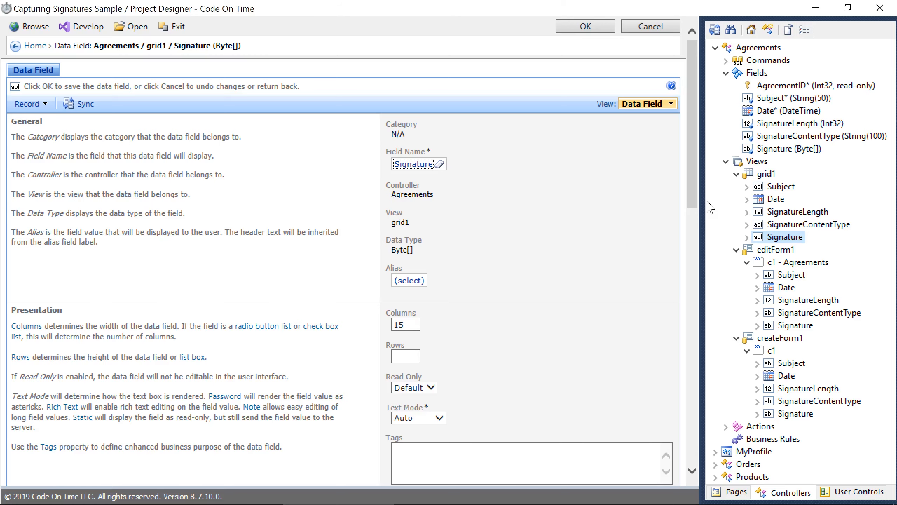
click(761, 48)
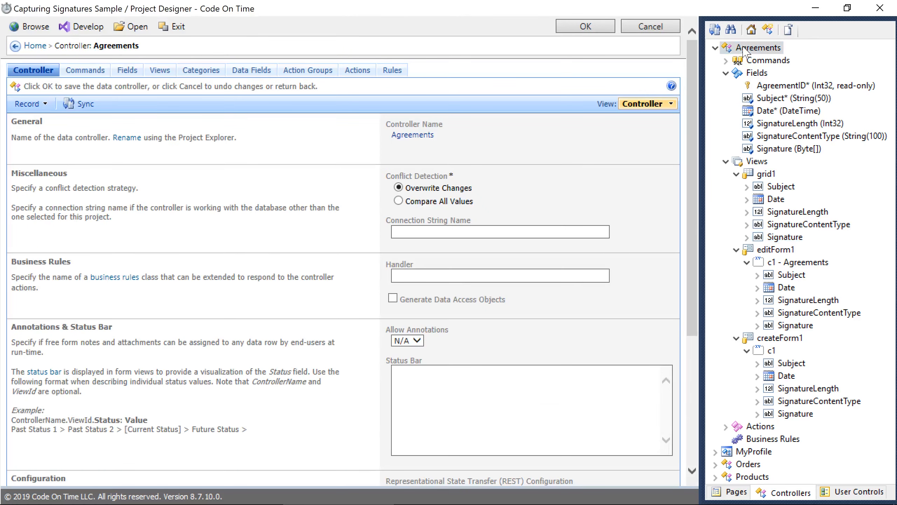
Enter BLOB adapter lines Field: Signature, Storage-System: File, Path-Template: C:\Northwind\Agreements\{AgreementID}.png.
scroll(down, 3)
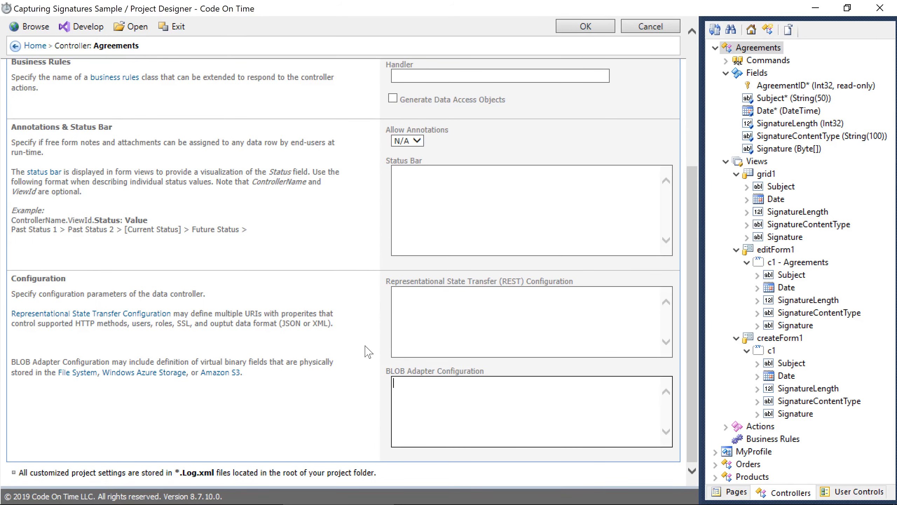
text(F)
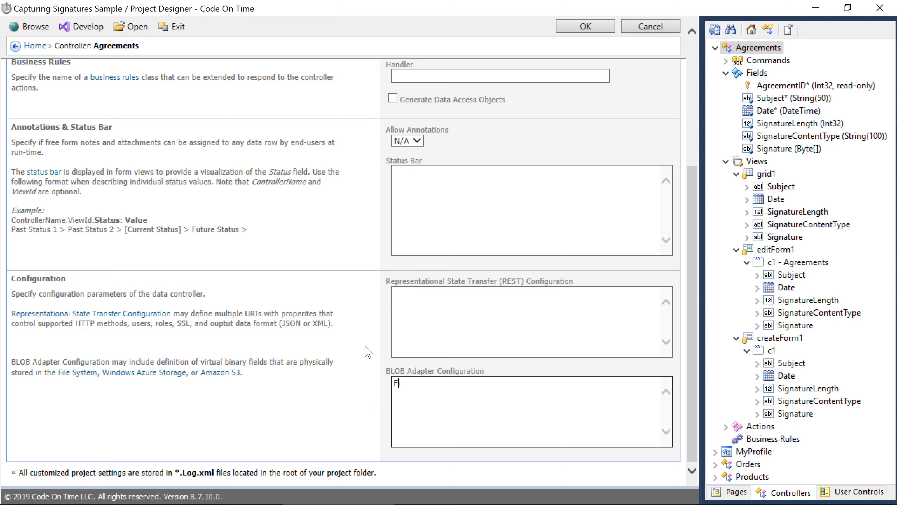
text(ield: Signature)
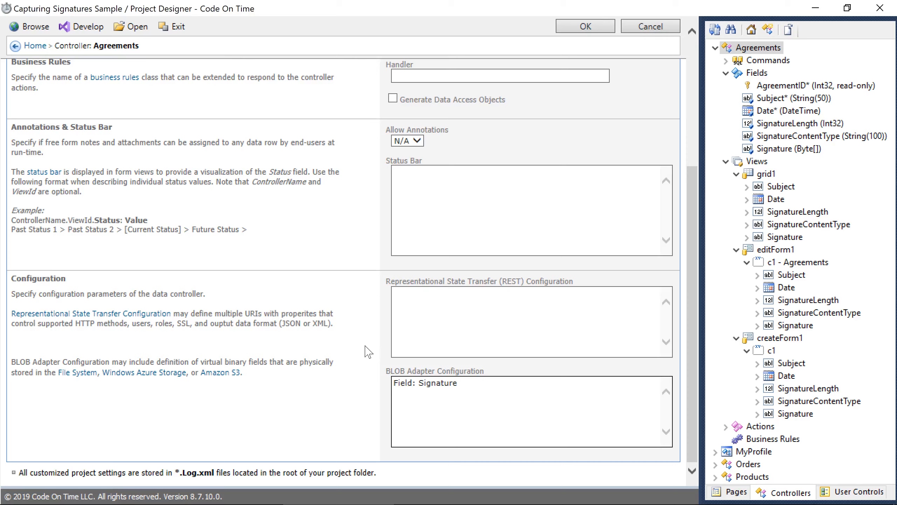
text(Storage-System: File)
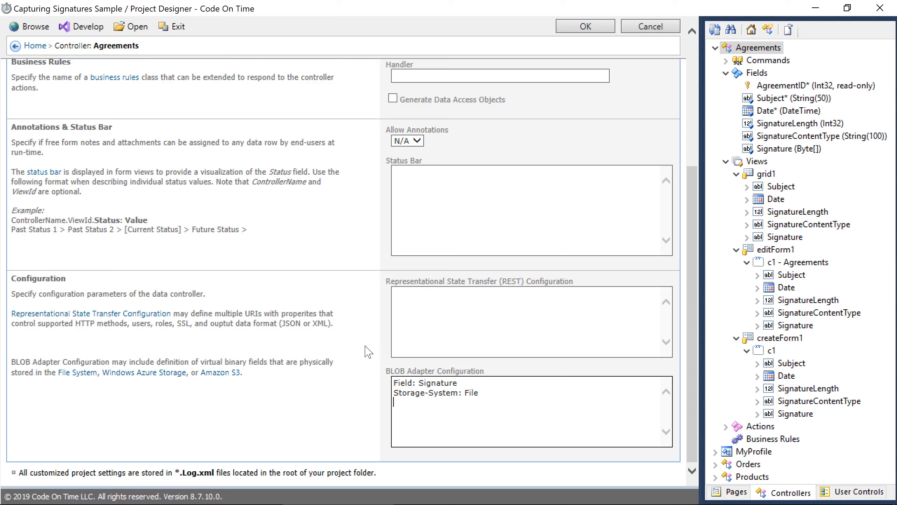
text(Path)
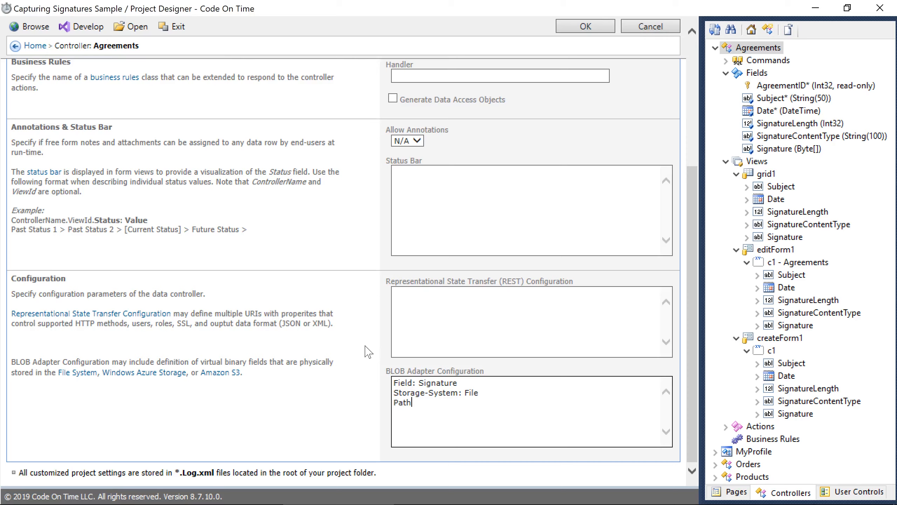
text(-Template: C:\Northwind\Agreements\)
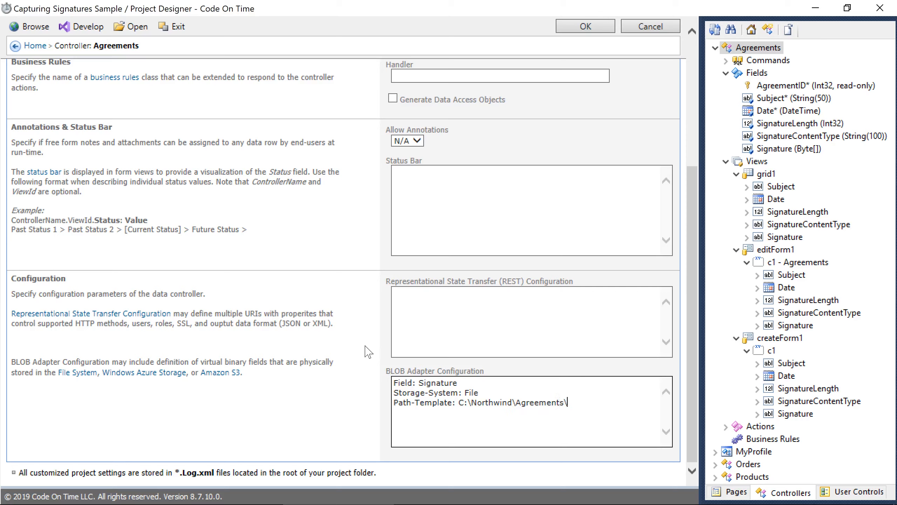
text({AgreementID}.png)
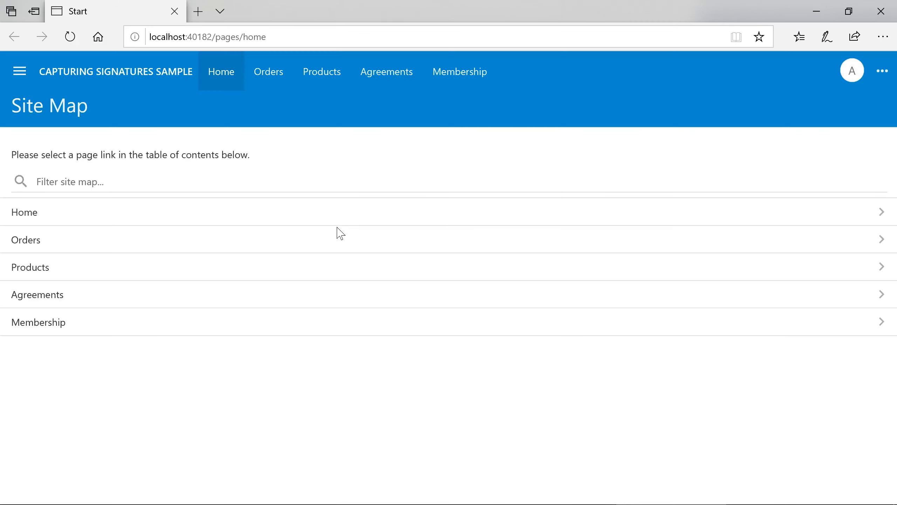
Edit the agreement record, draw a signature in the Sign here box and save it.
click(386, 72)
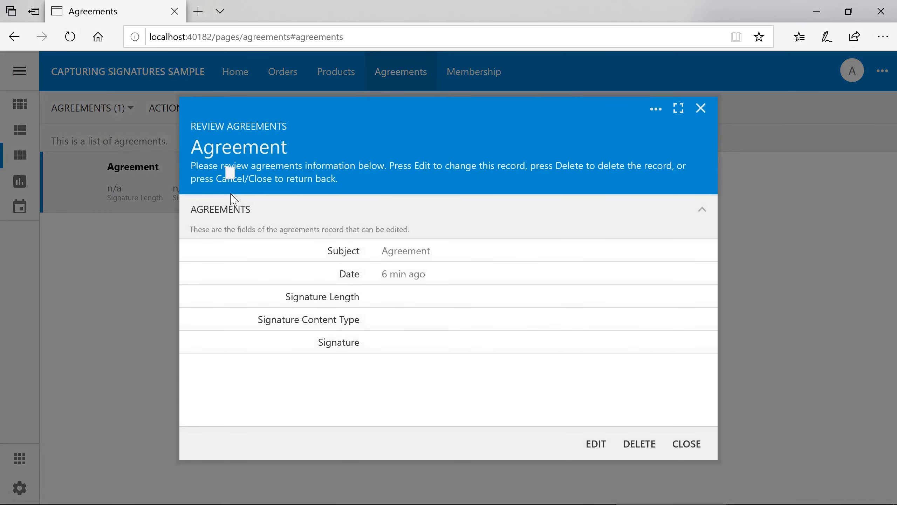
click(595, 443)
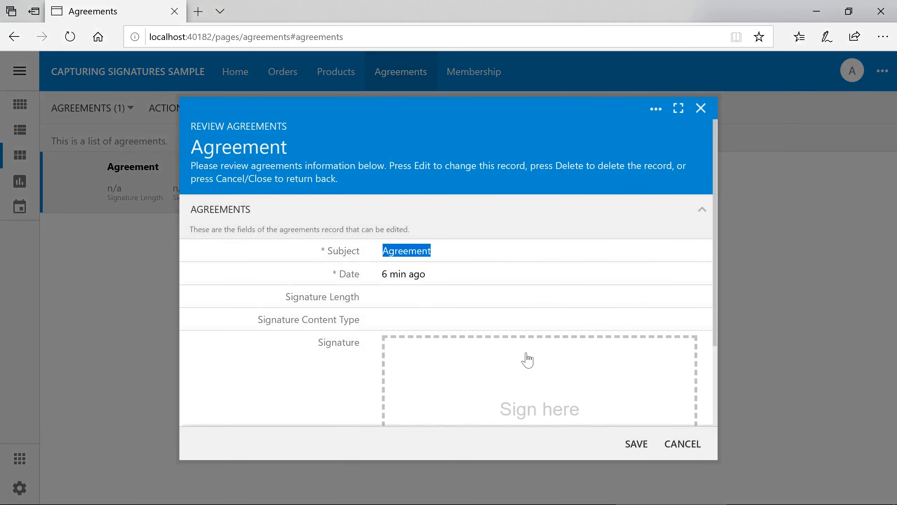
drag(441, 252, 578, 323)
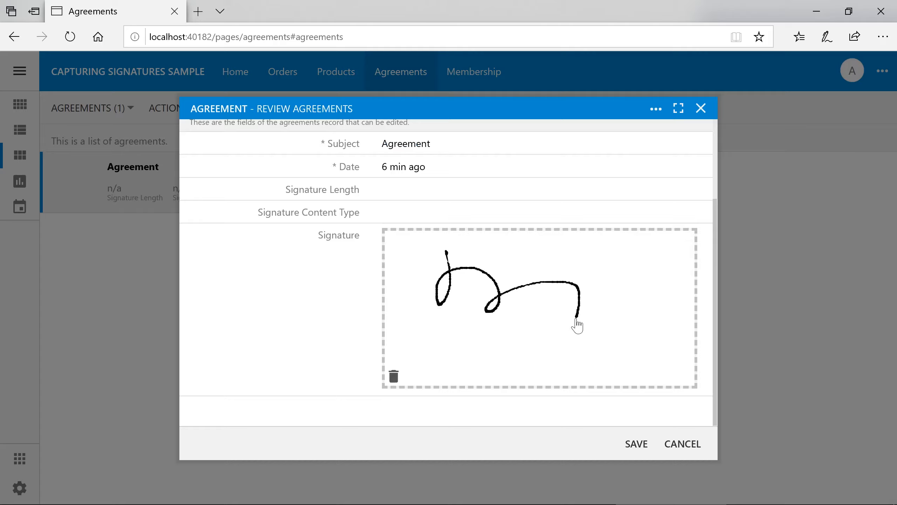
click(636, 443)
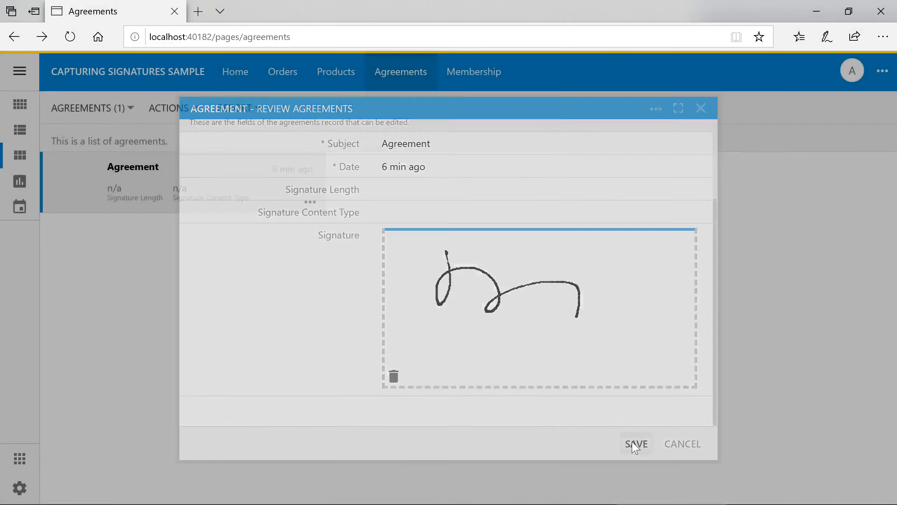
click(636, 444)
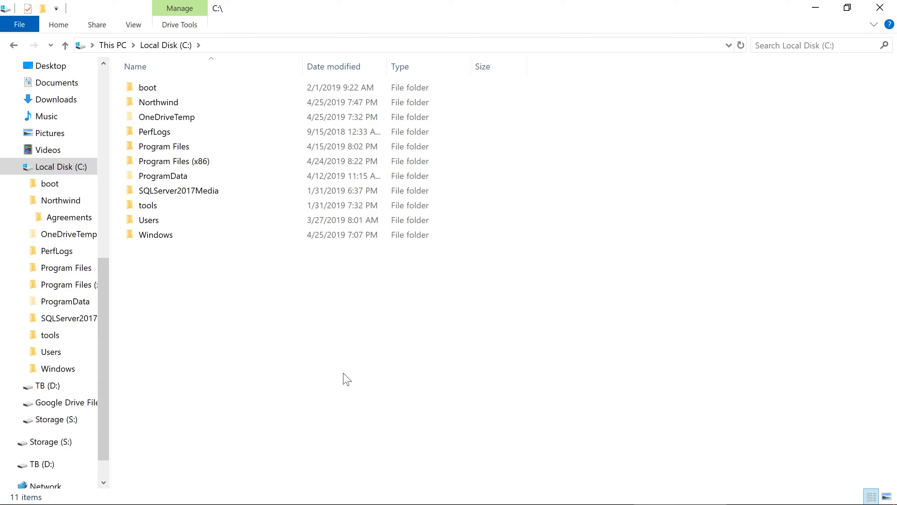
Browse into C:\Northwind\Agreements and view the saved signature image 1.png.
double_click(158, 102)
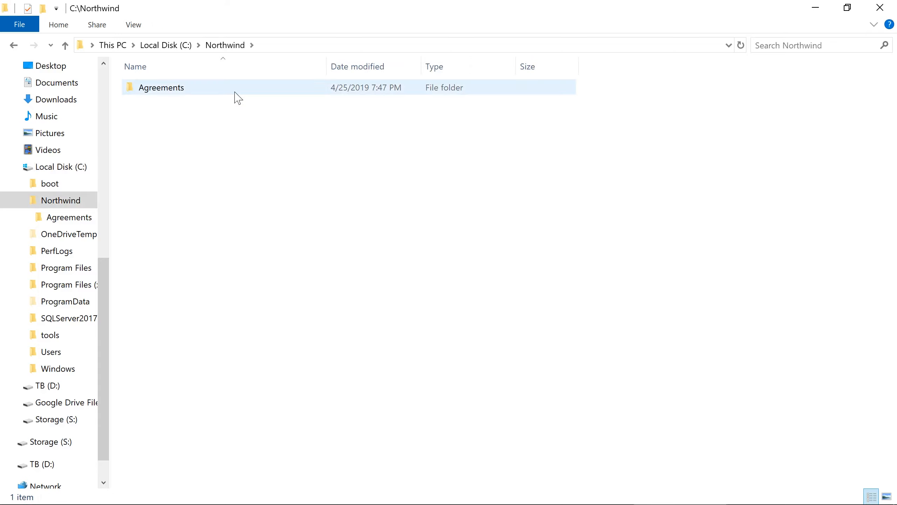
double_click(161, 87)
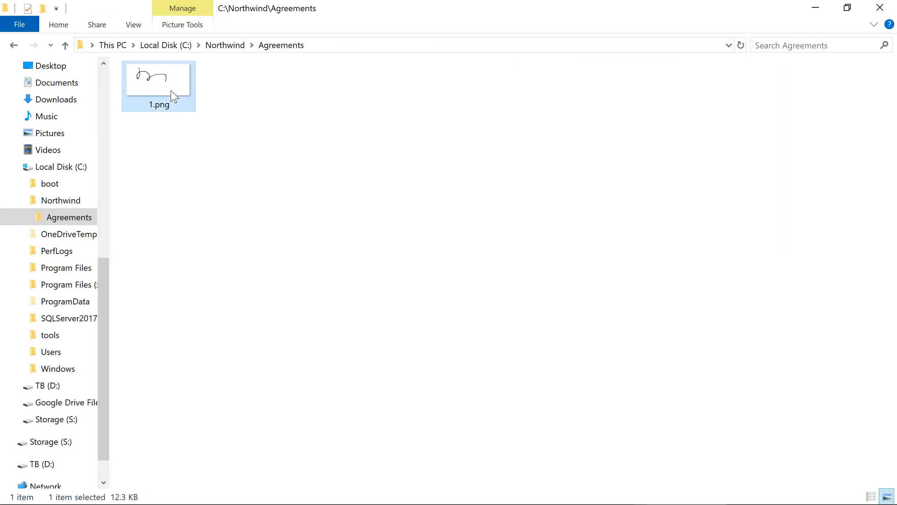
double_click(157, 77)
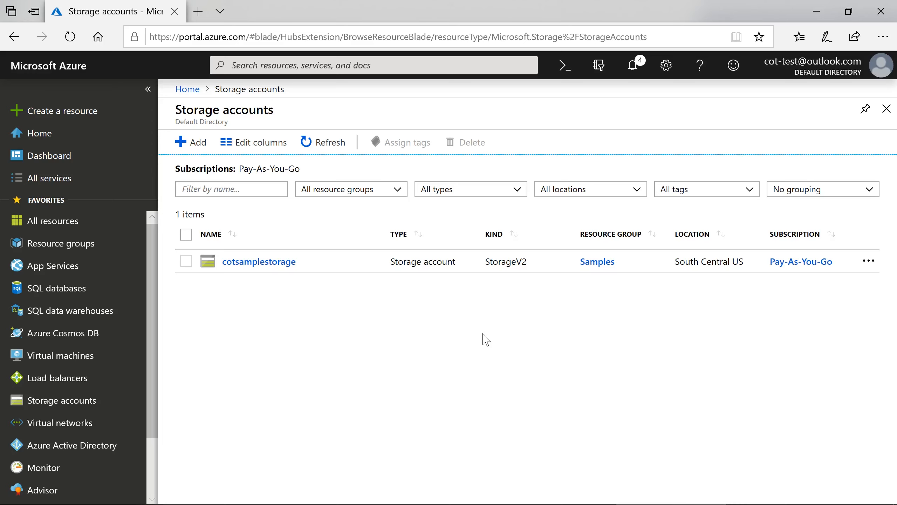
In cotsamplestorage's Blobs, create a private container named agreementsignatures.
click(258, 261)
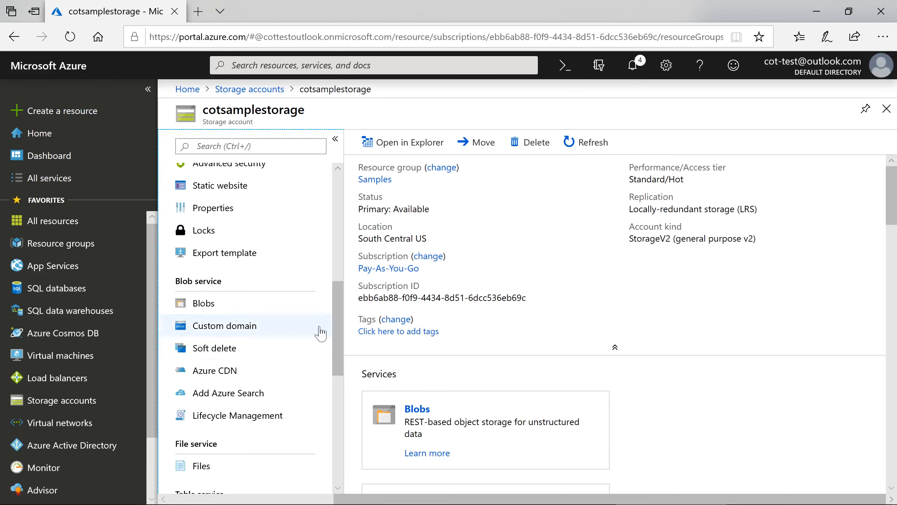
click(203, 303)
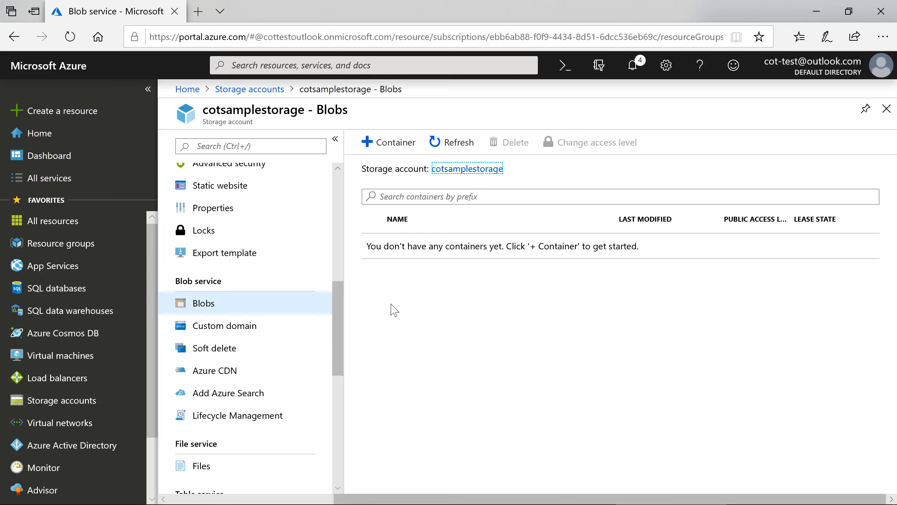
click(388, 141)
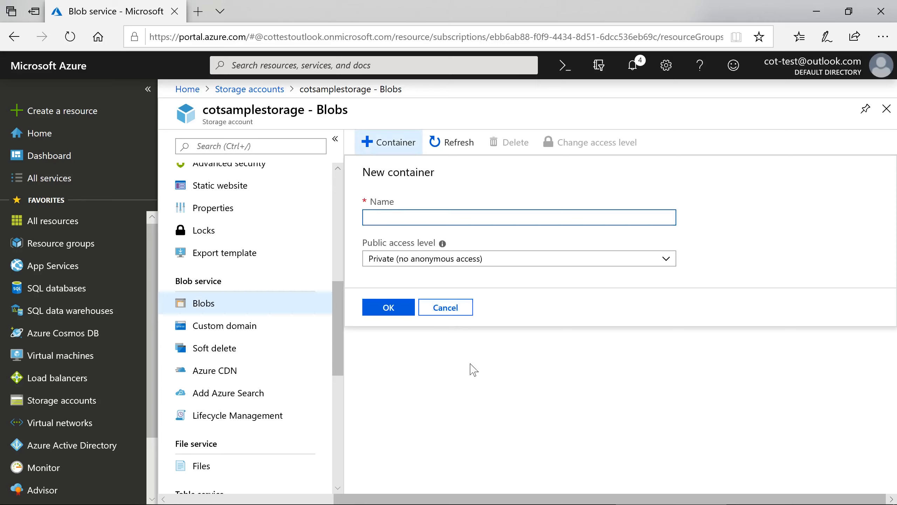
text(agreementsignatures)
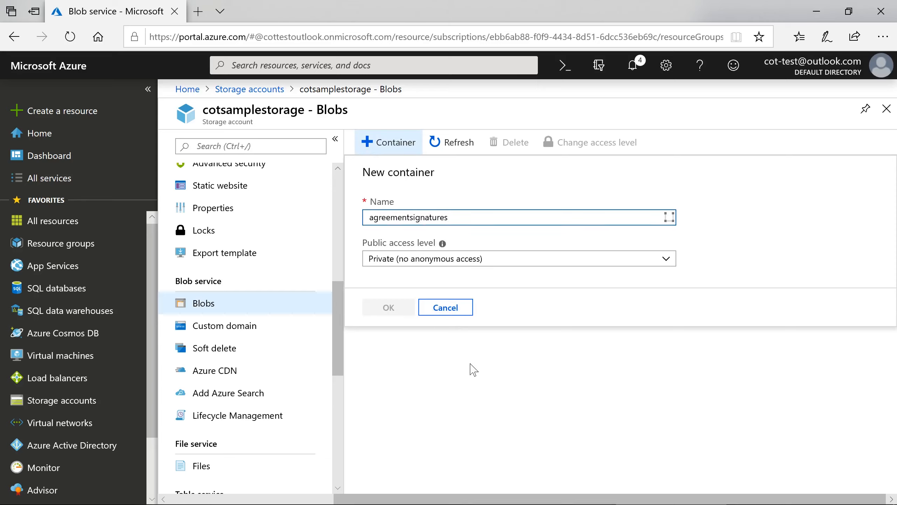
click(387, 307)
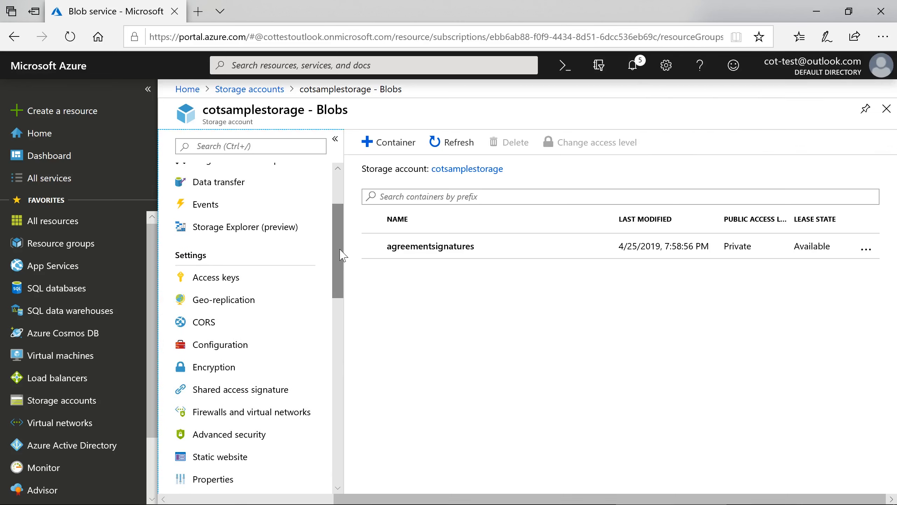
Show the storage account's access keys and copy key1.
click(216, 277)
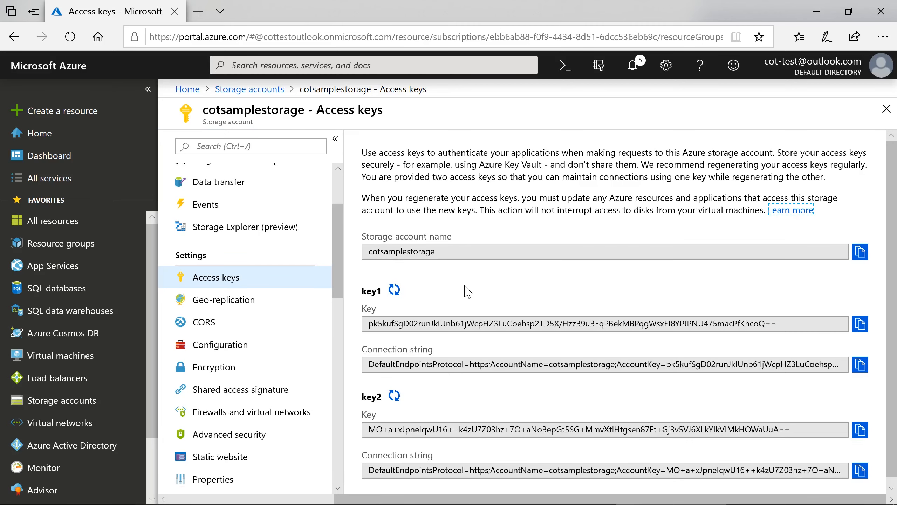
click(860, 323)
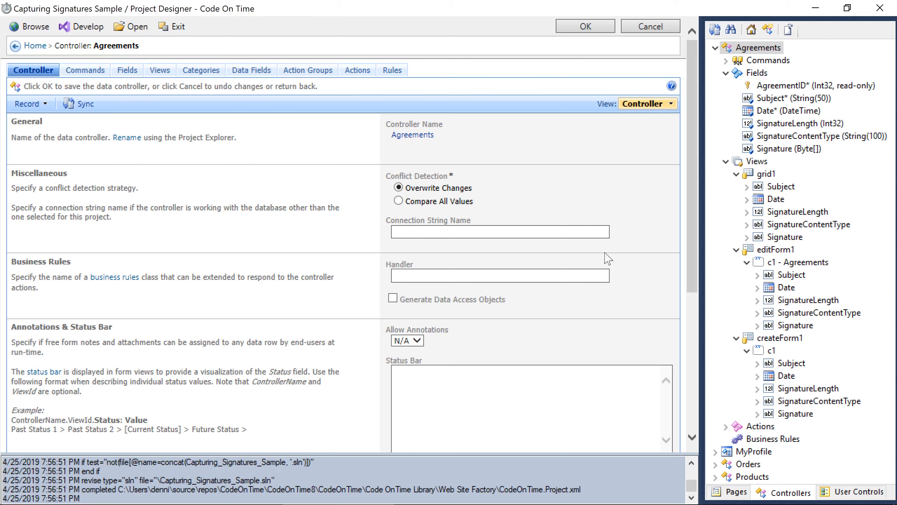
Set Storage-System: Azure and add Account: cotsamplestorage, Container: agreementsignatures and Key lines.
scroll(down, 3)
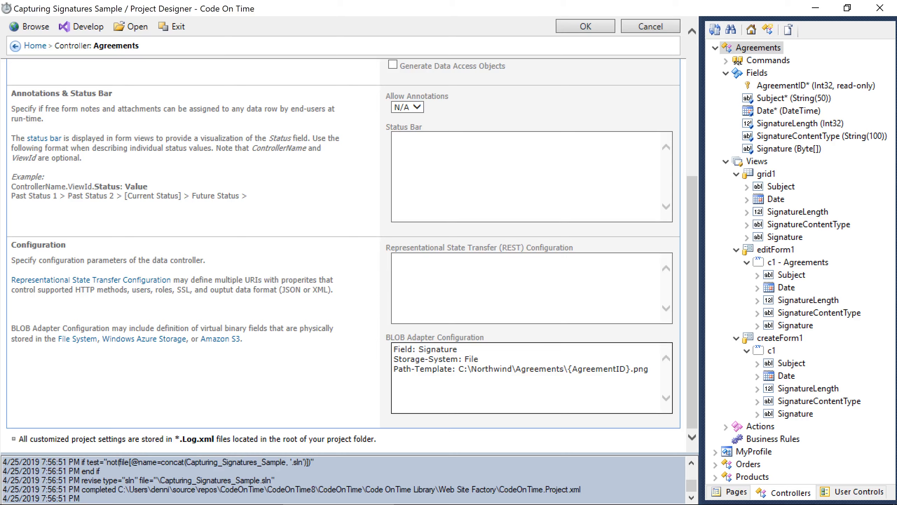
text(Azure)
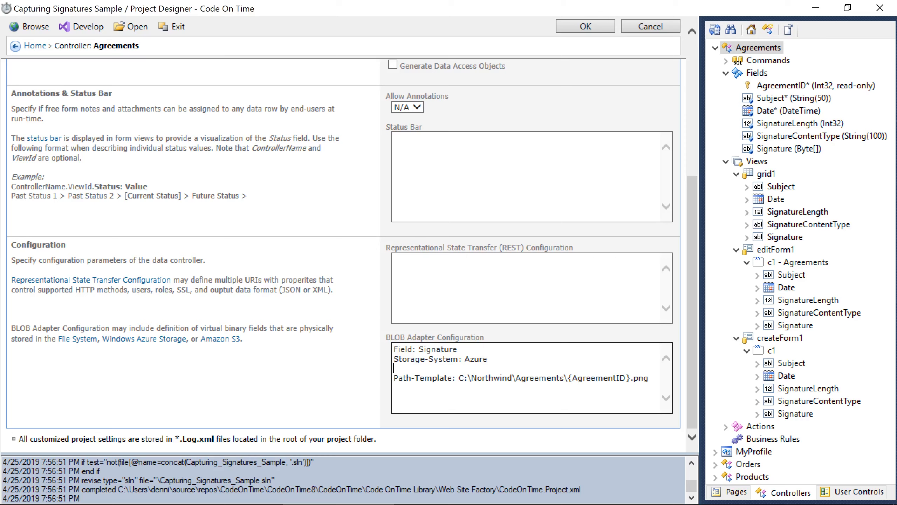
text(Account: c)
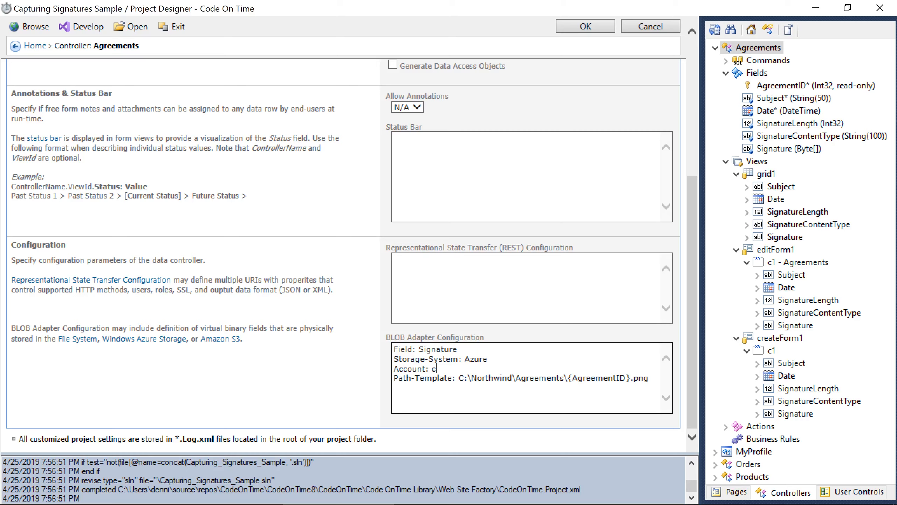
text(otsamplestorage)
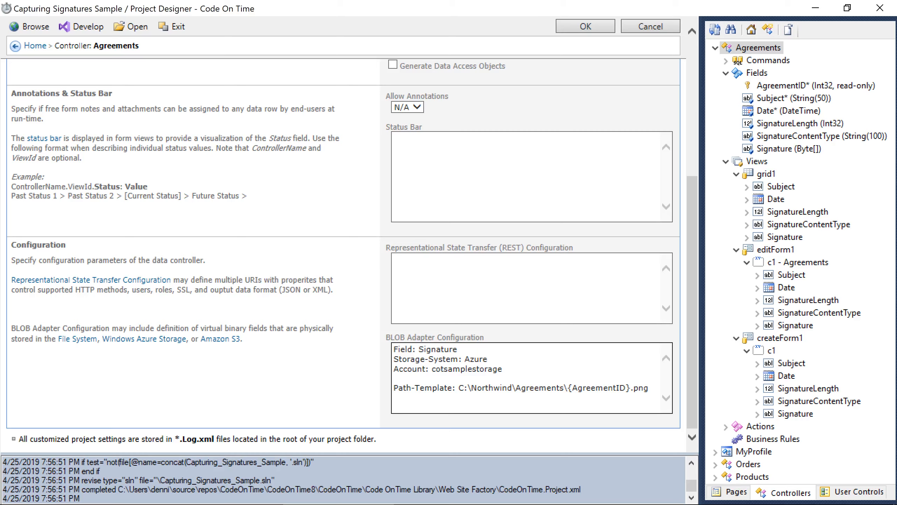
text(Container: agreementsignatures)
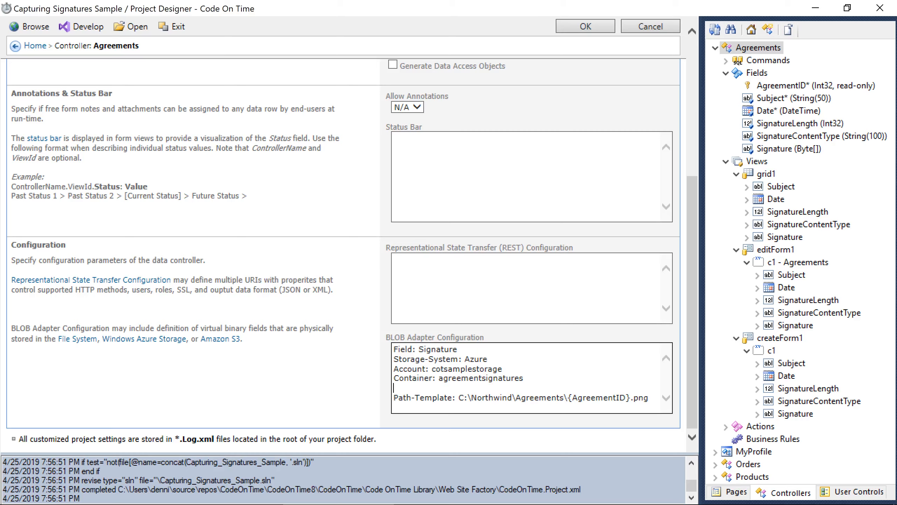
text(K)
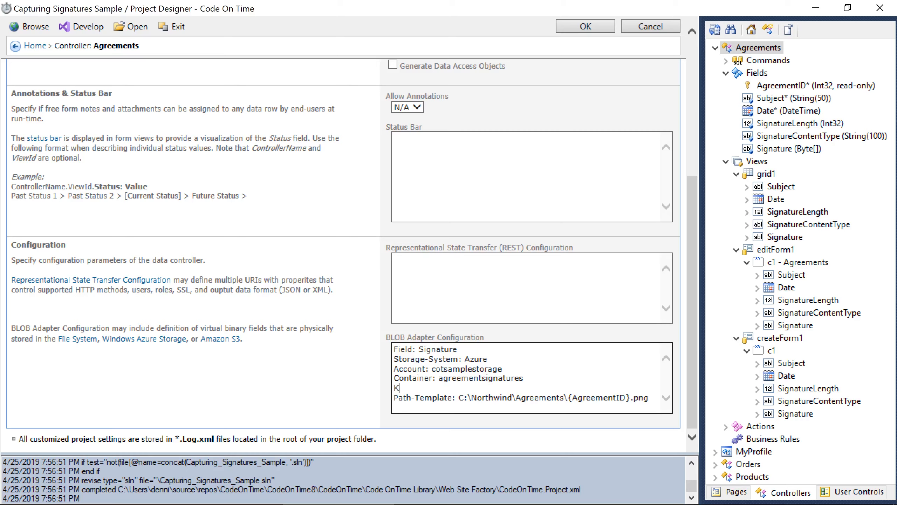
text(ey:)
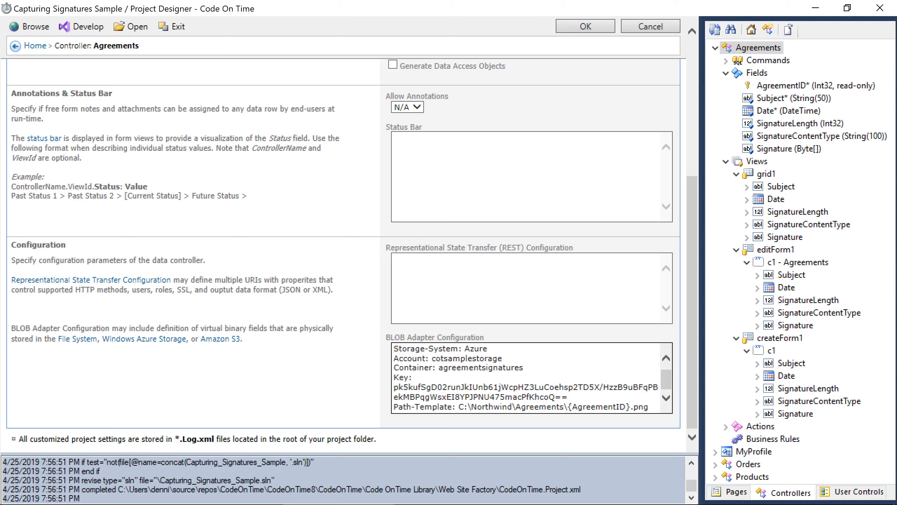
Shorten Path-Template to {AgreementID}.png and save the controller settings.
double_click(504, 409)
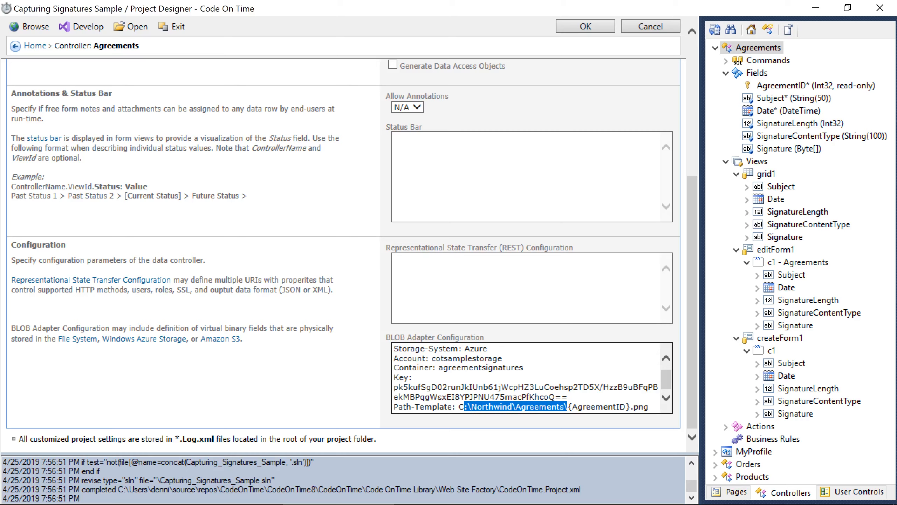
key(Delete)
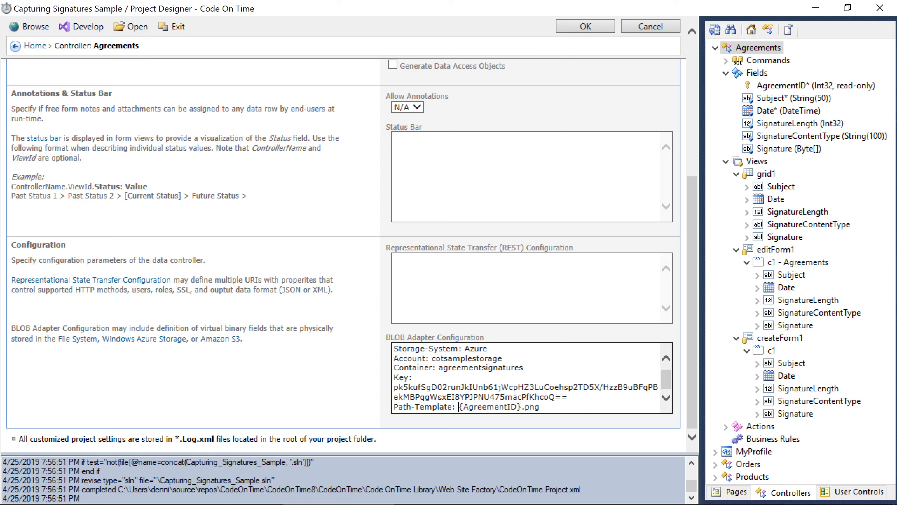
click(585, 26)
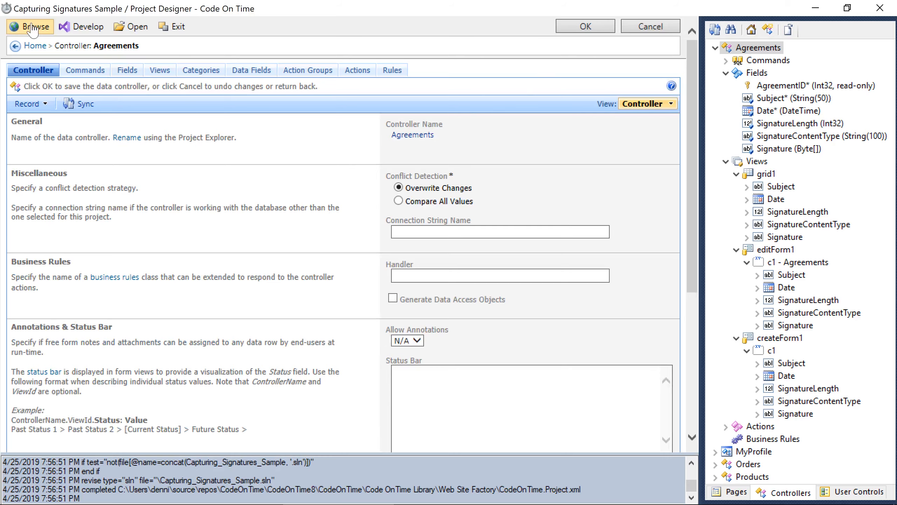
In the web app, add an Agreement 2 record dated now with a drawn signature.
click(29, 27)
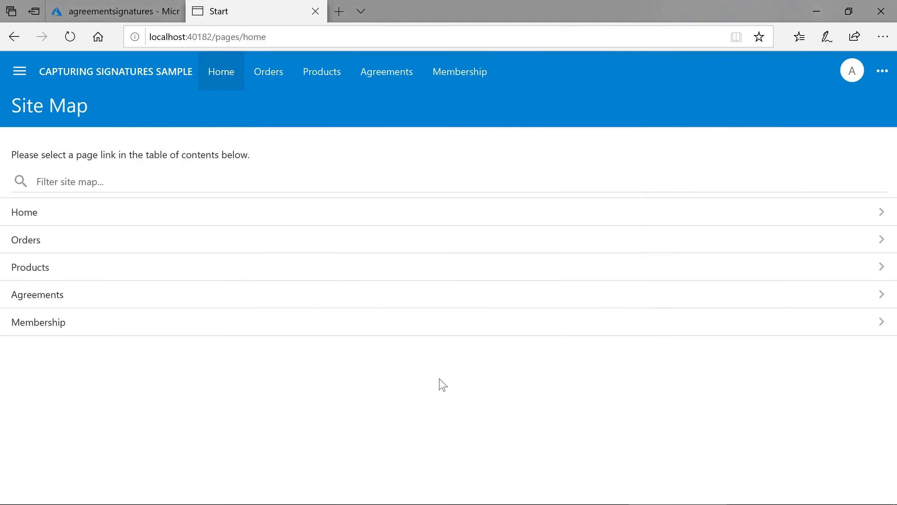
click(386, 72)
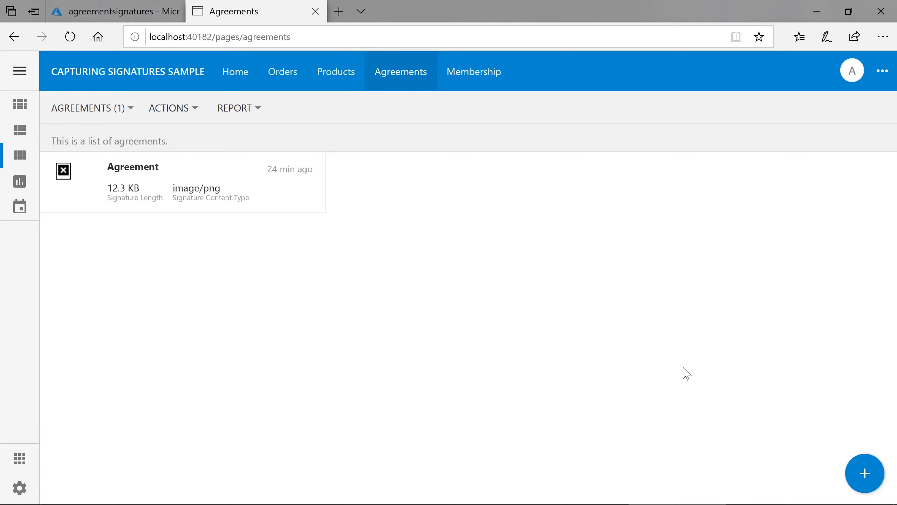
click(864, 473)
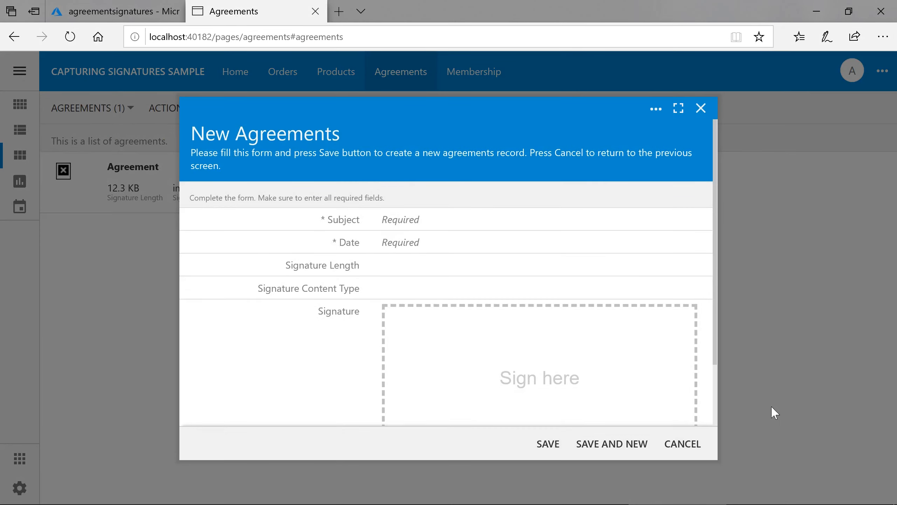
text(Agreement 2)
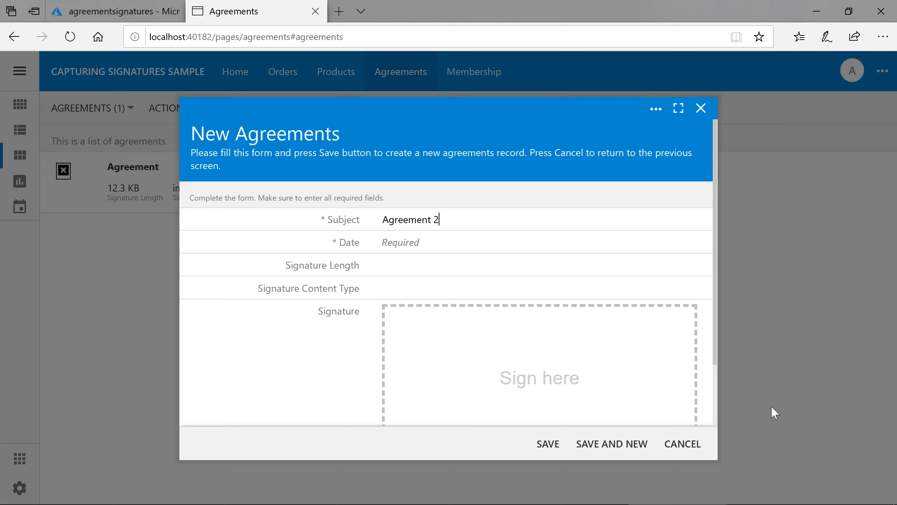
click(400, 242)
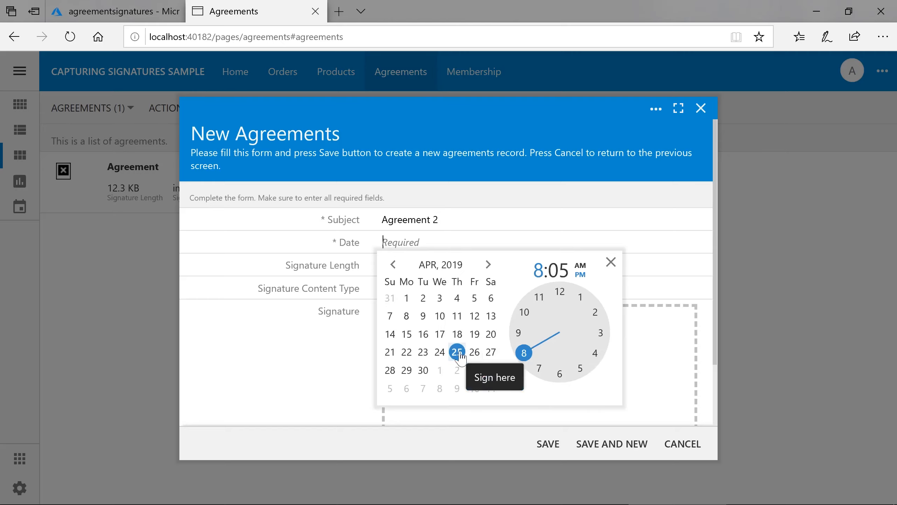
click(456, 352)
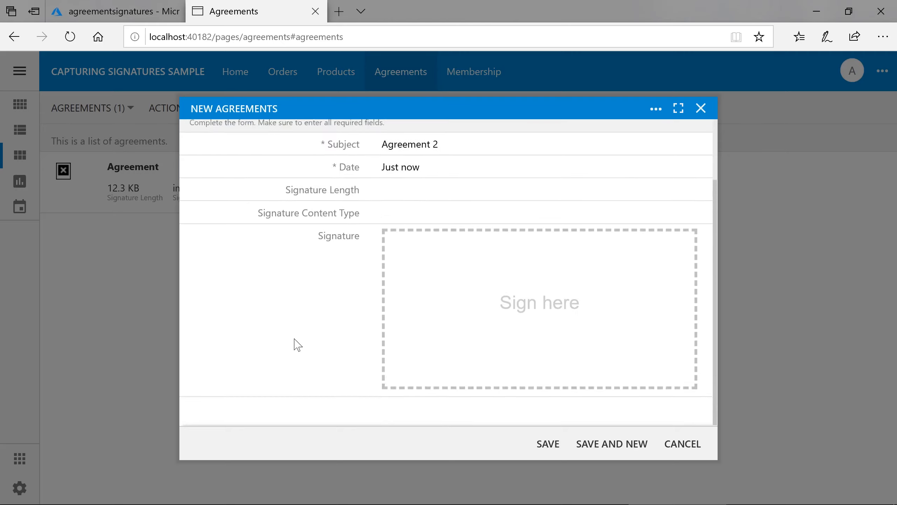
drag(449, 263, 437, 338)
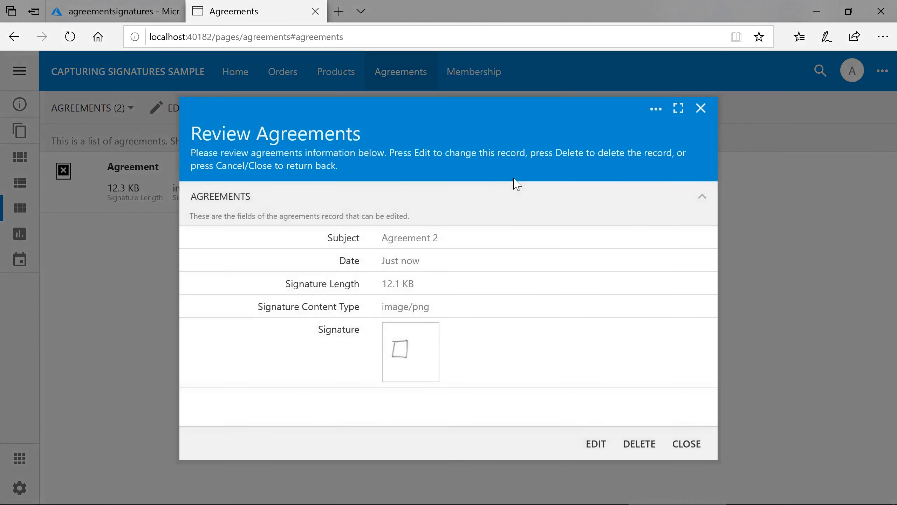
Check the agreementsignatures container in Azure for the stored signature file 5.png.
click(108, 11)
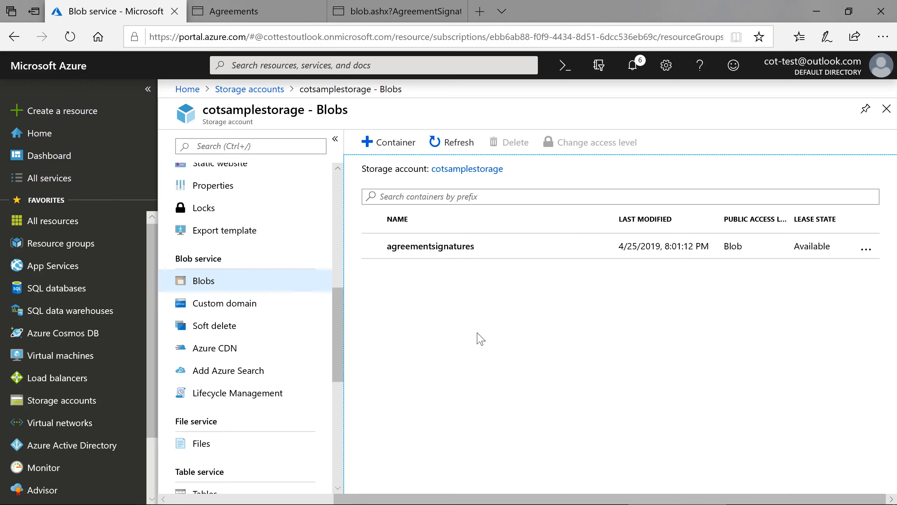
click(429, 246)
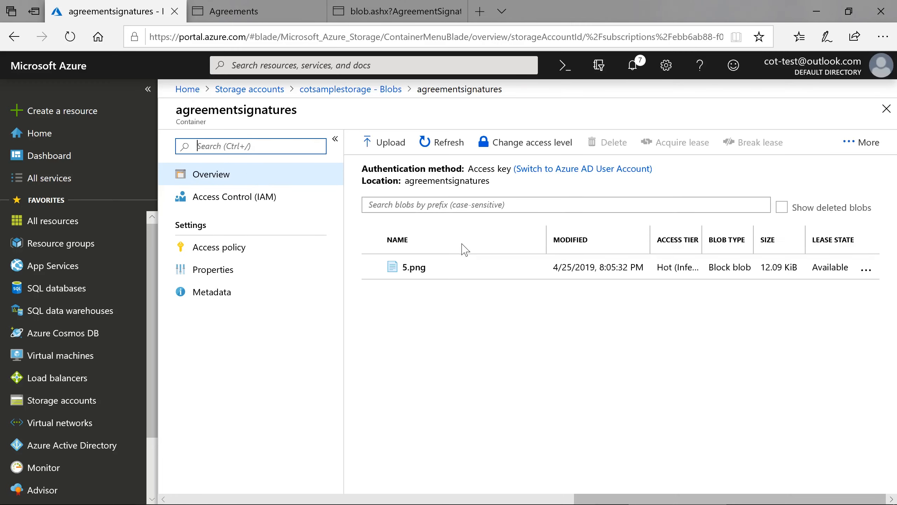